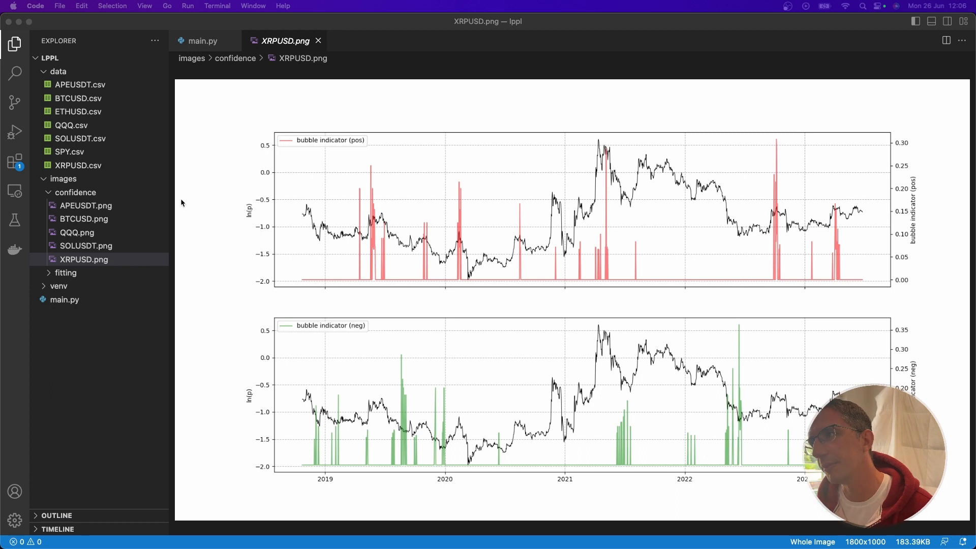
pyautogui.moveTo(556, 251)
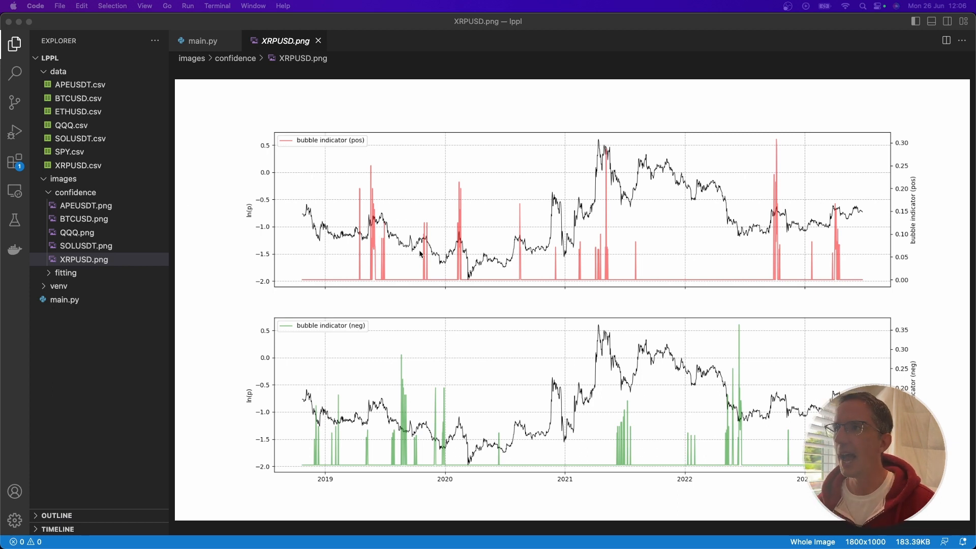
pyautogui.moveTo(363, 160)
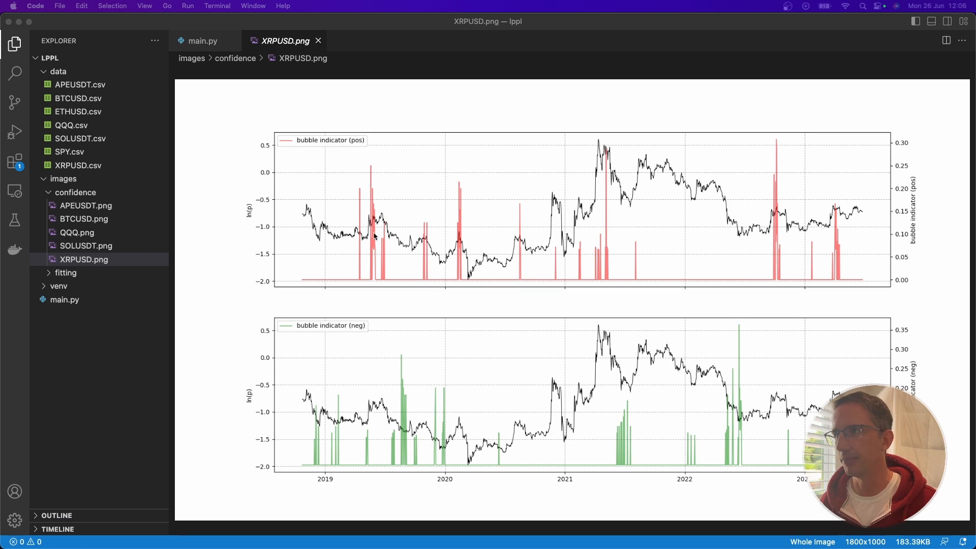
pyautogui.moveTo(368, 206)
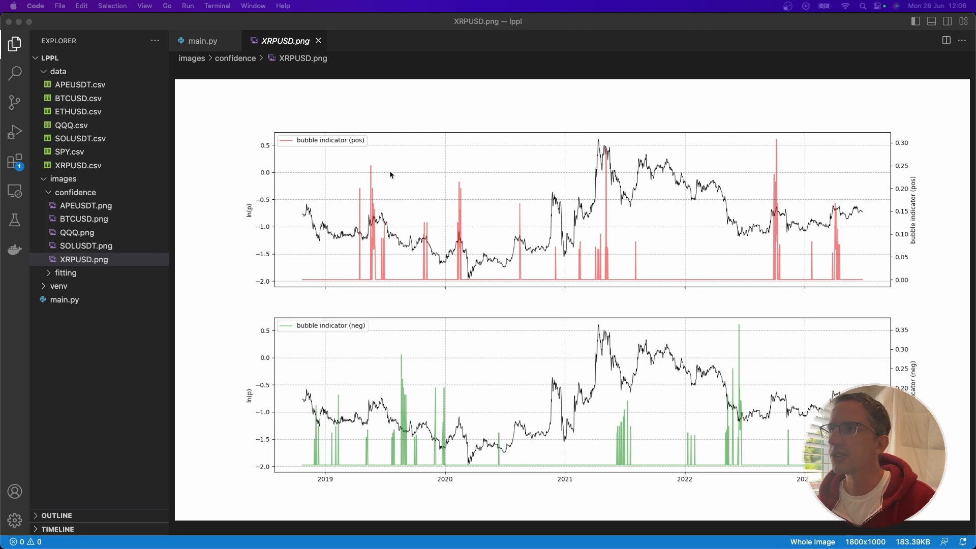
pyautogui.moveTo(385, 213)
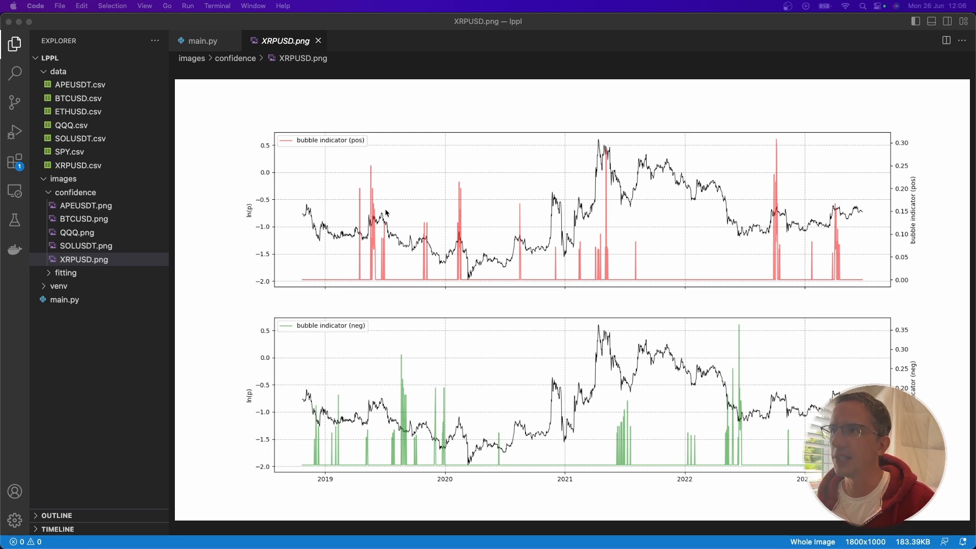
pyautogui.moveTo(461, 182)
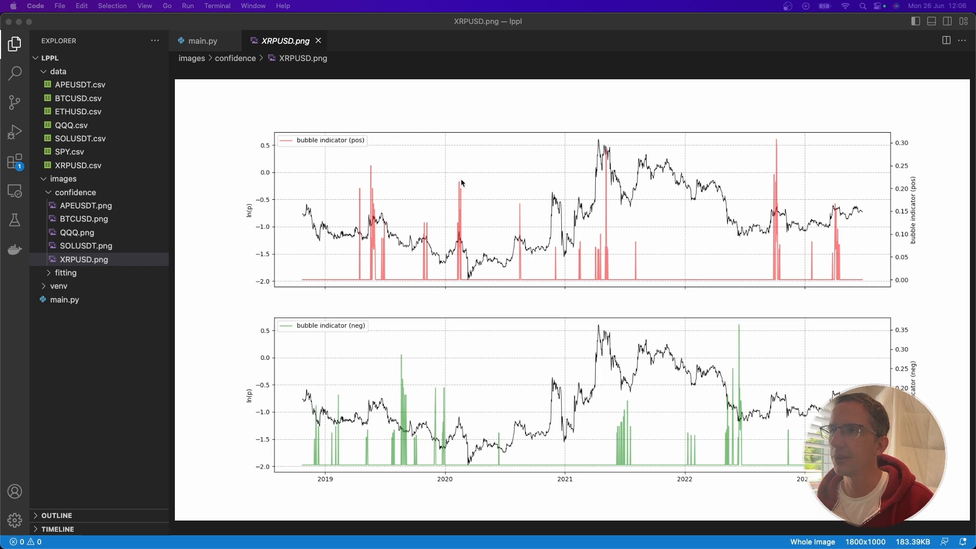
pyautogui.moveTo(485, 301)
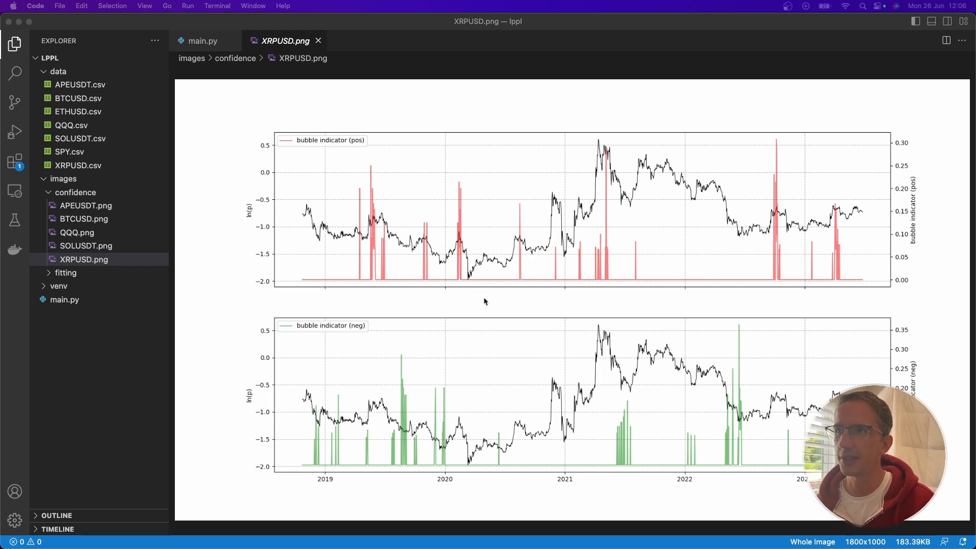
pyautogui.moveTo(620, 155)
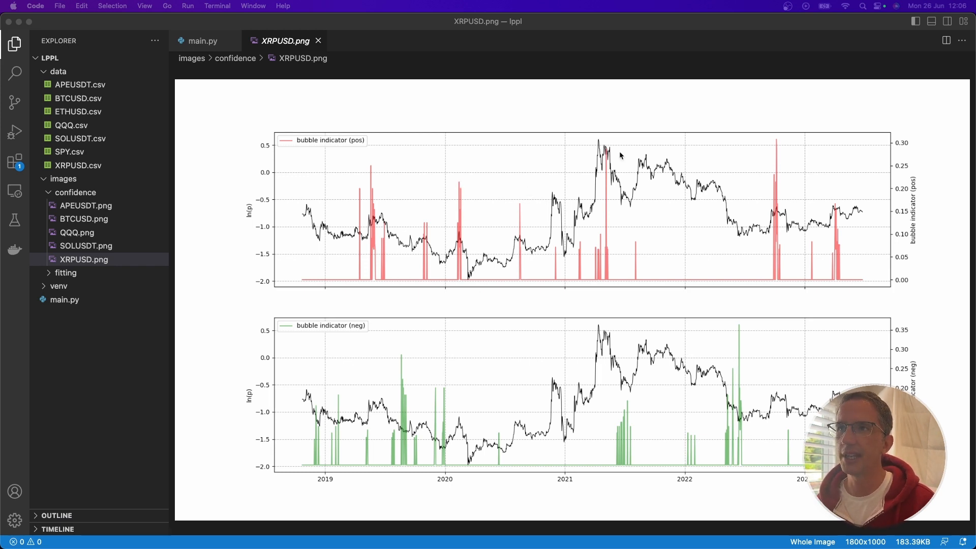
pyautogui.moveTo(604, 150)
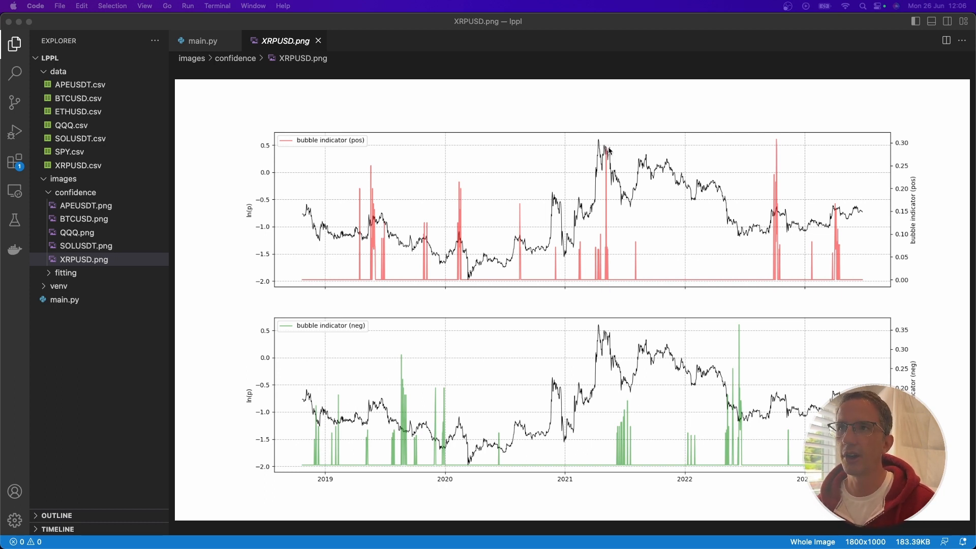
pyautogui.moveTo(786, 142)
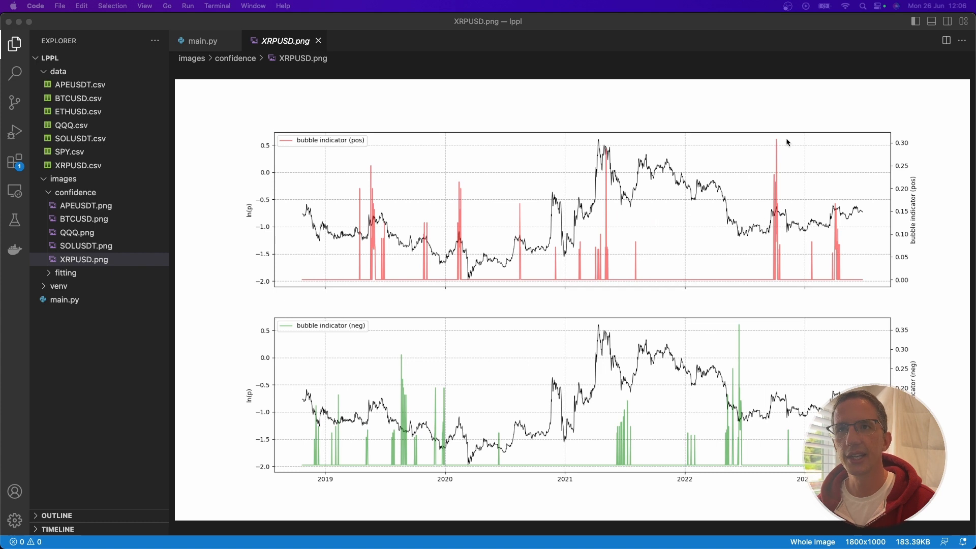
pyautogui.moveTo(838, 209)
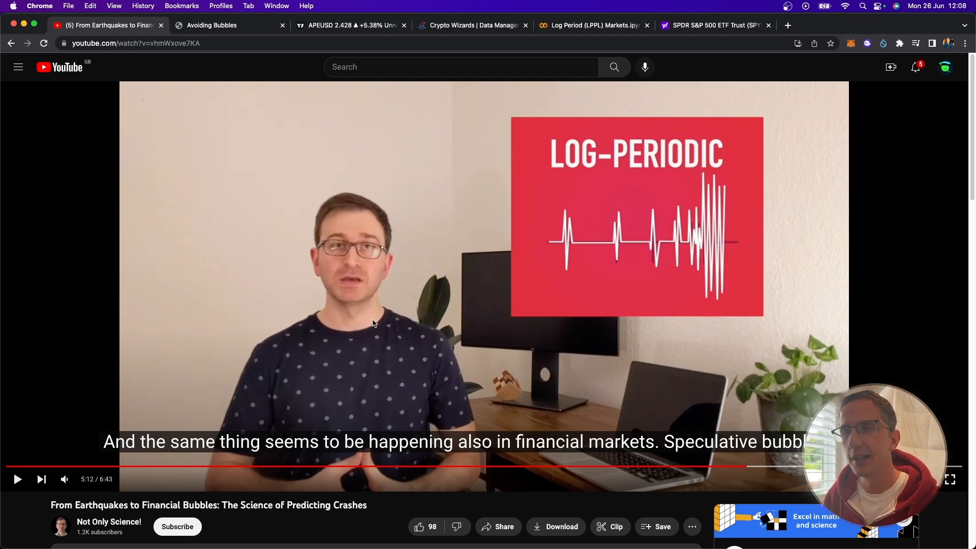
pyautogui.moveTo(320, 334)
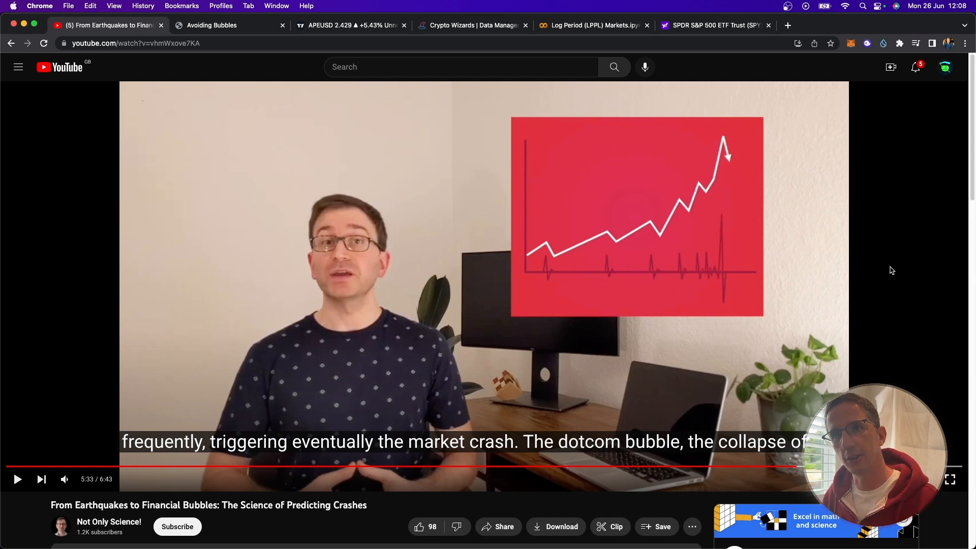
pyautogui.moveTo(769, 298)
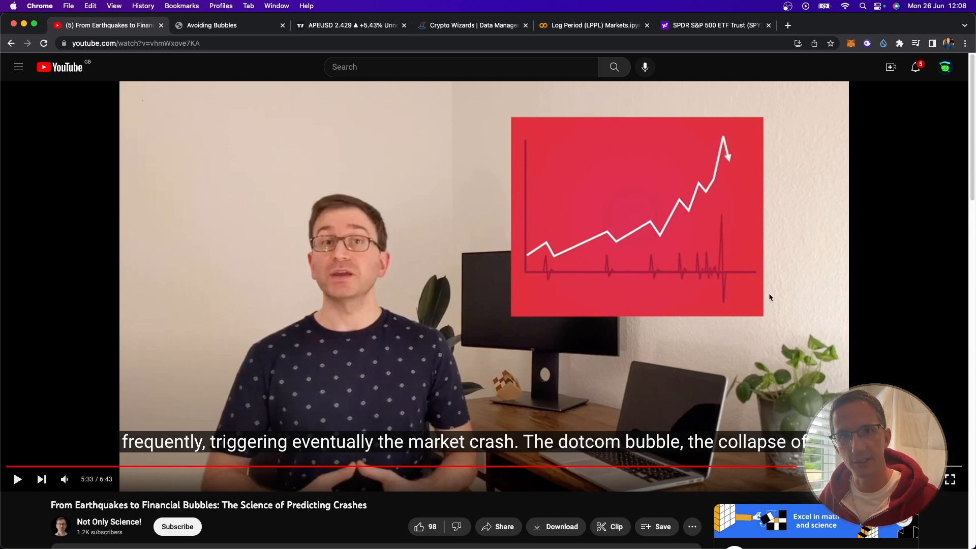
# - Play the crash-prediction video a few seconds further to about 5:35, then pause
pyautogui.click(17, 479)
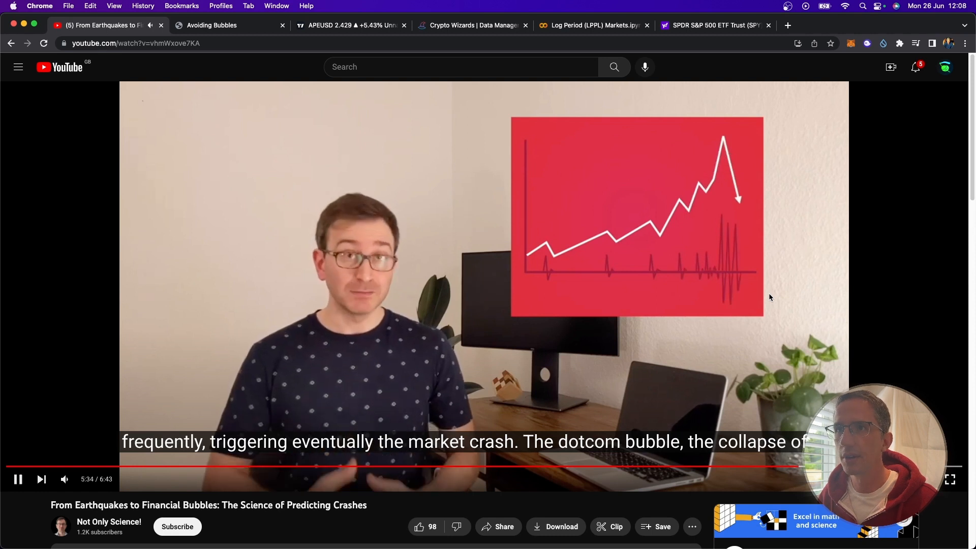
pyautogui.click(18, 478)
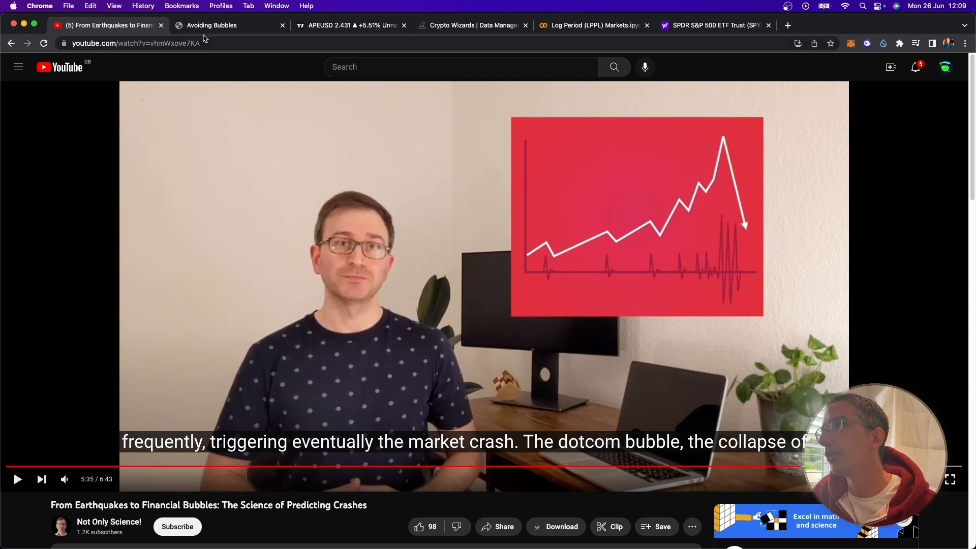
# - View the bubble-signals risk map page, then move to the ApeCoin TradingView chart
pyautogui.click(211, 24)
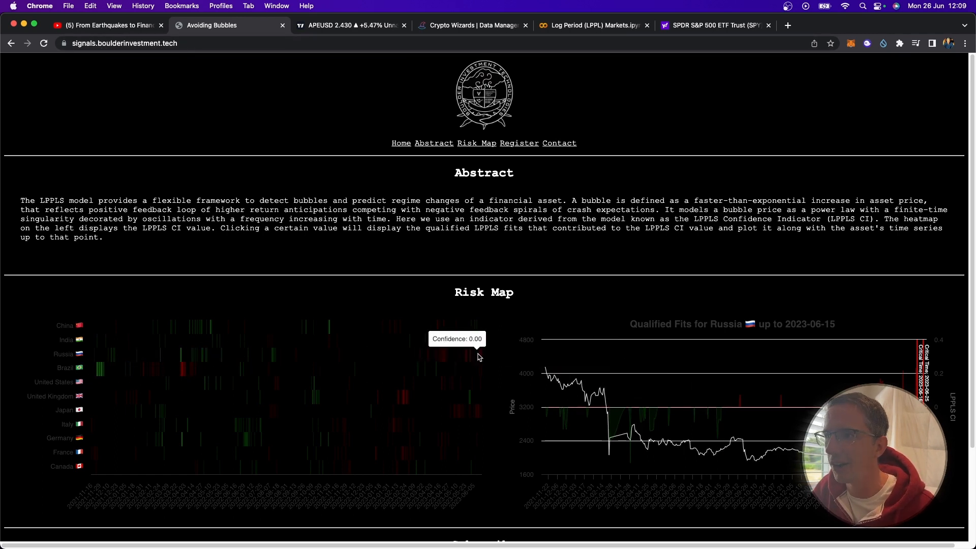
pyautogui.moveTo(482, 333)
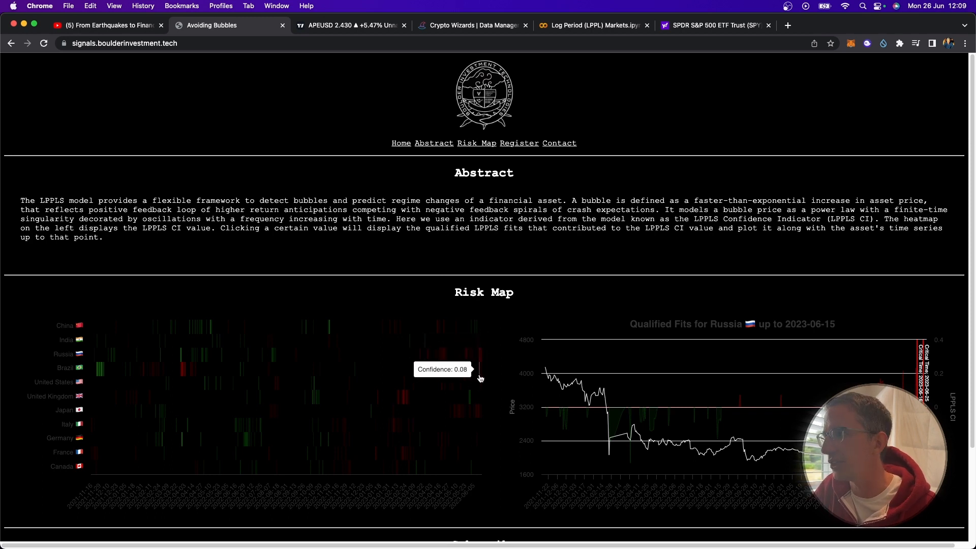
pyautogui.moveTo(474, 403)
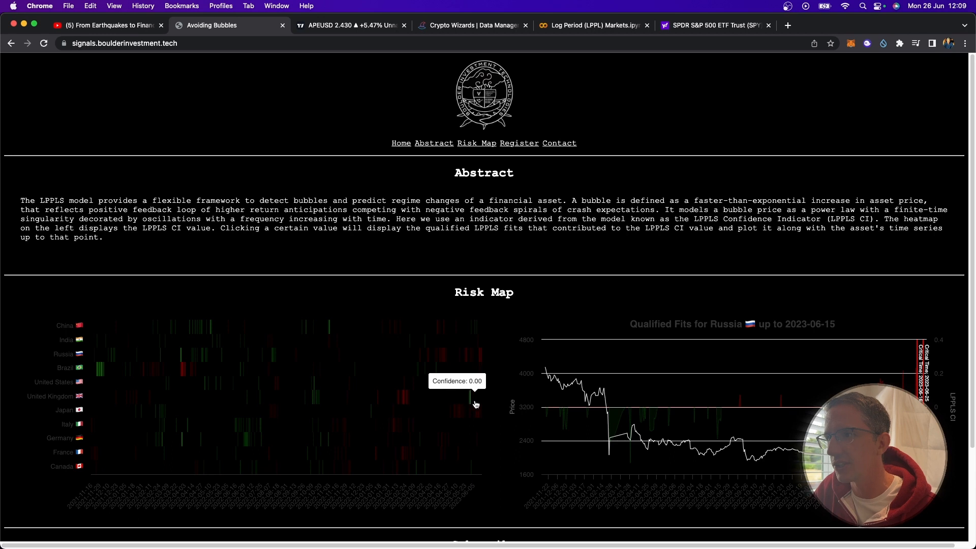
pyautogui.moveTo(480, 412)
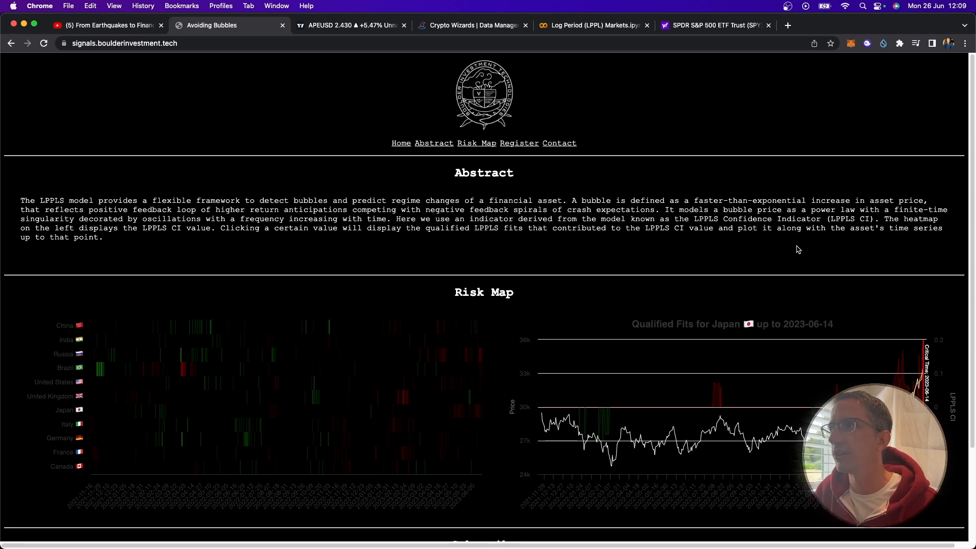
pyautogui.click(351, 24)
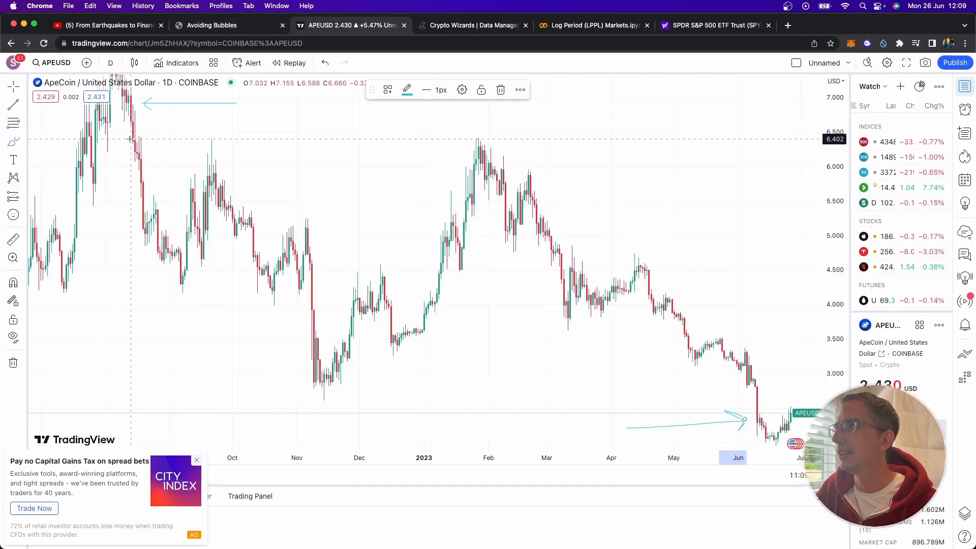
pyautogui.moveTo(173, 102)
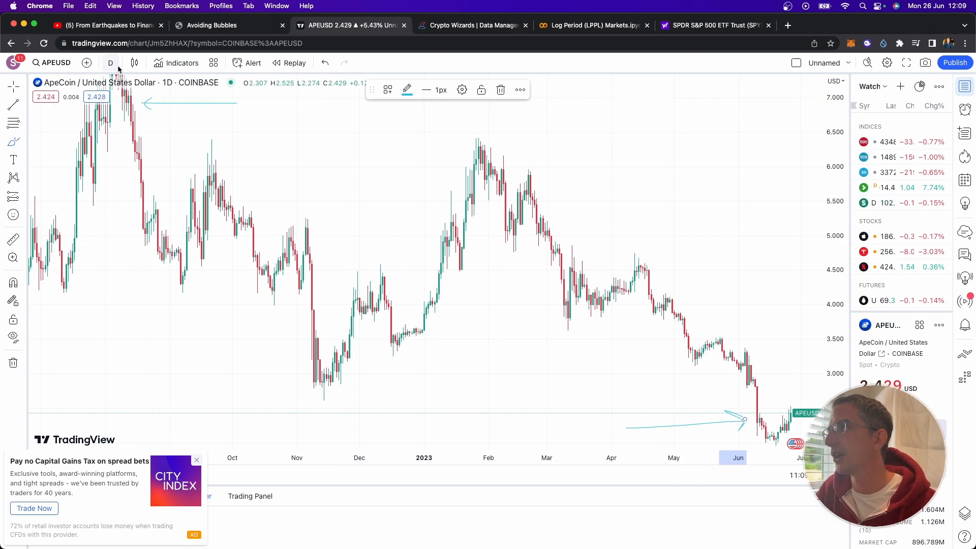
# - Browse the ApeCoin chart's style dropdown and pick a different chart type
pyautogui.click(134, 62)
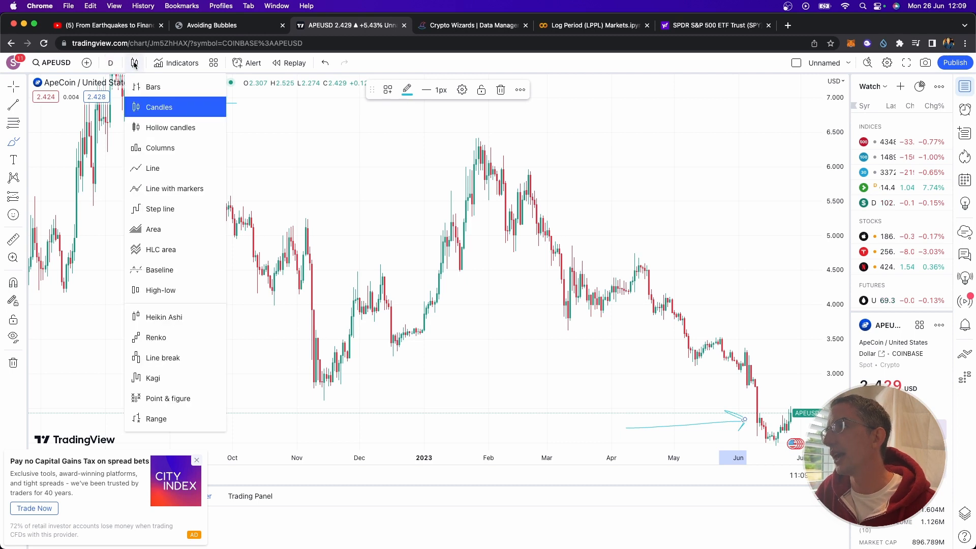
pyautogui.moveTo(152, 168)
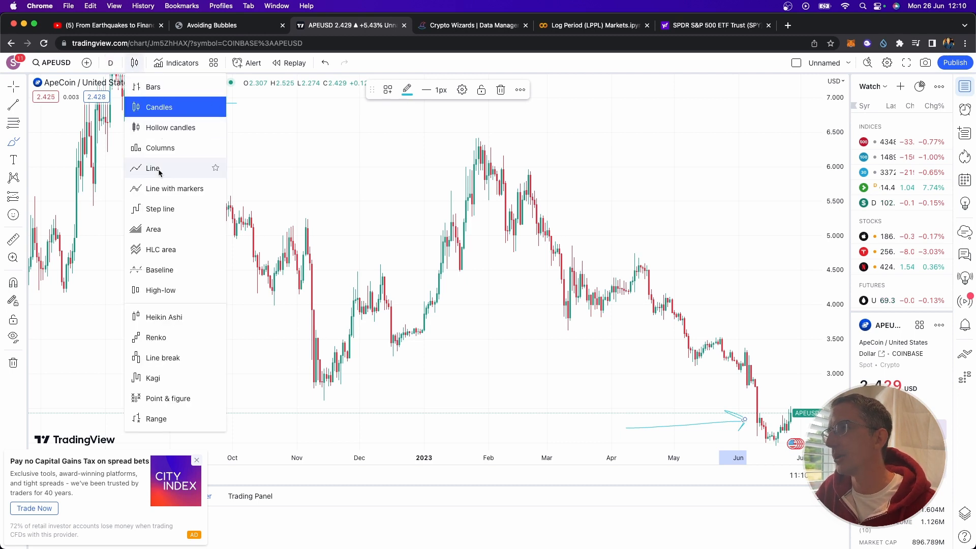
pyautogui.click(152, 168)
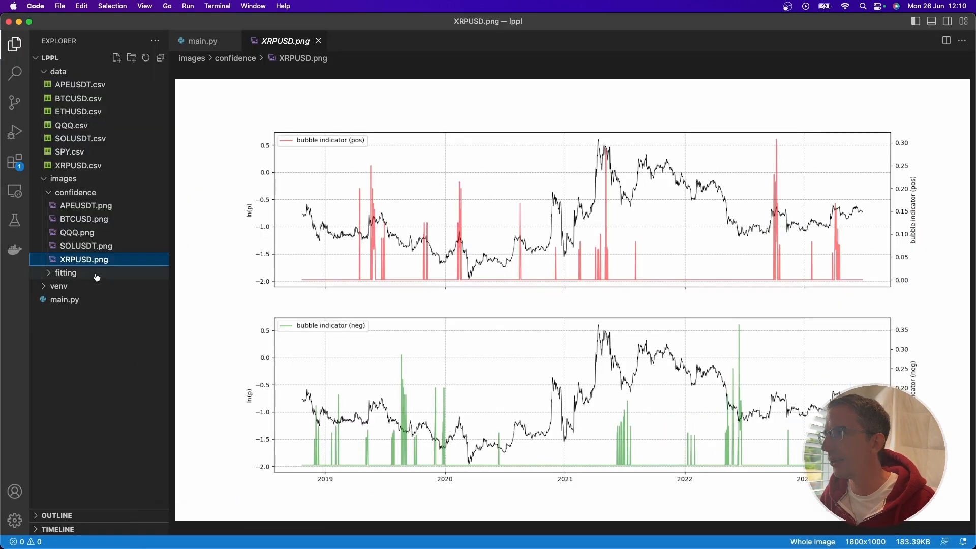
# - Show the APEUSDT bubble-indicator image, then bring up the LPPL Markets Colab notebook via the risk-map tab
pyautogui.click(86, 205)
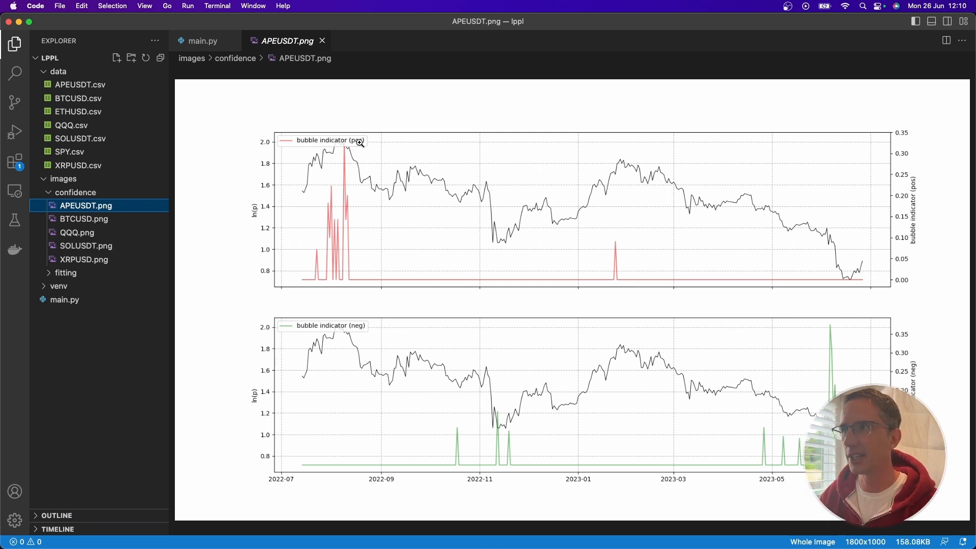
pyautogui.moveTo(349, 328)
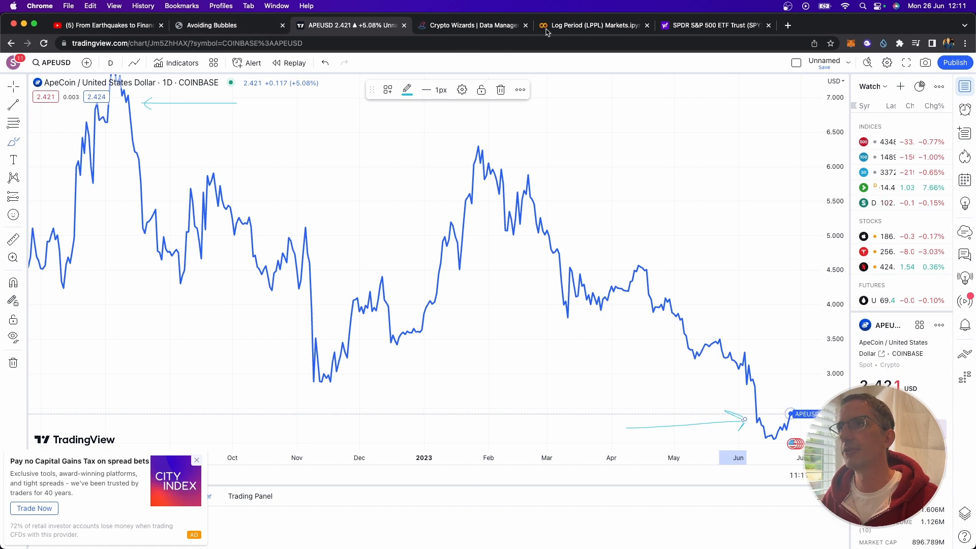
pyautogui.click(228, 25)
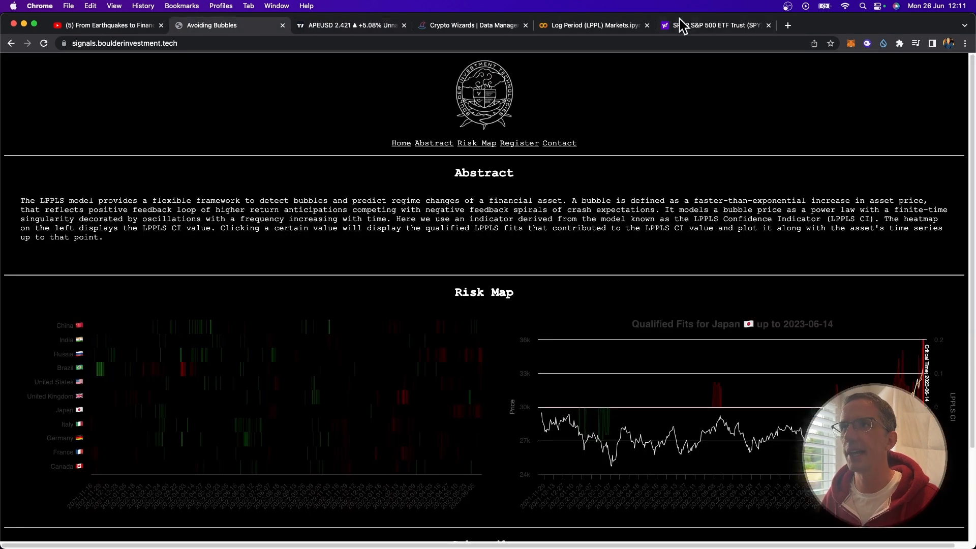
pyautogui.click(591, 25)
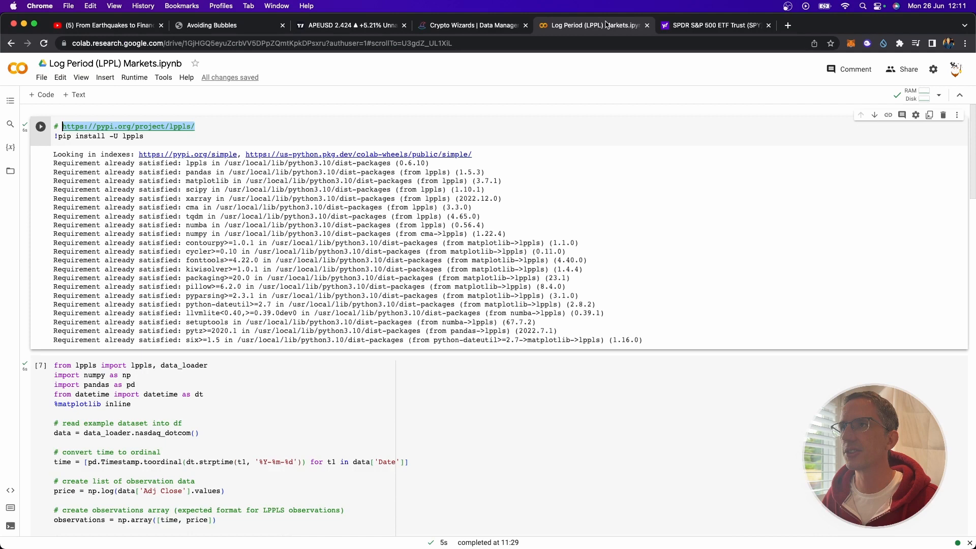
# - Scroll through the notebook's positive and negative bubble-indicator plots, then go to Crypto Wizards
pyautogui.click(170, 136)
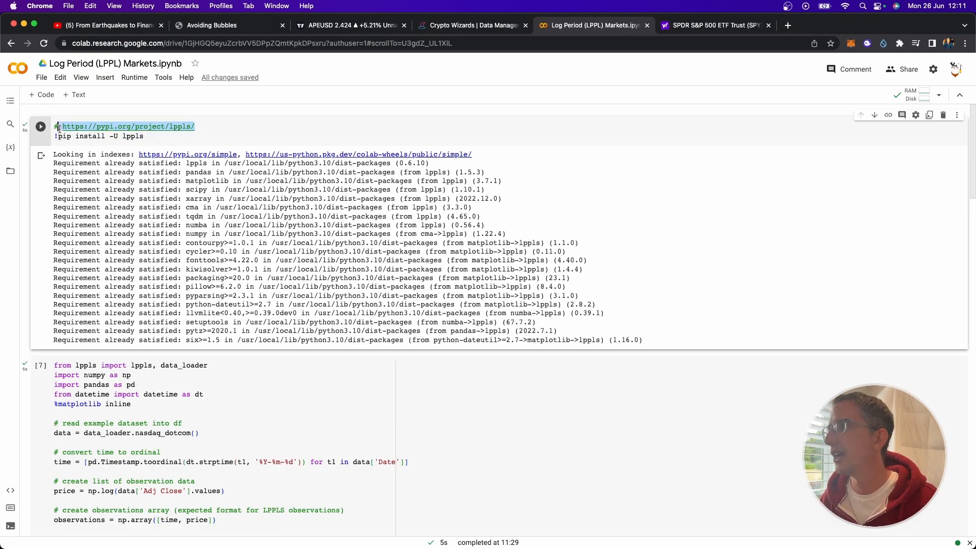
pyautogui.click(209, 126)
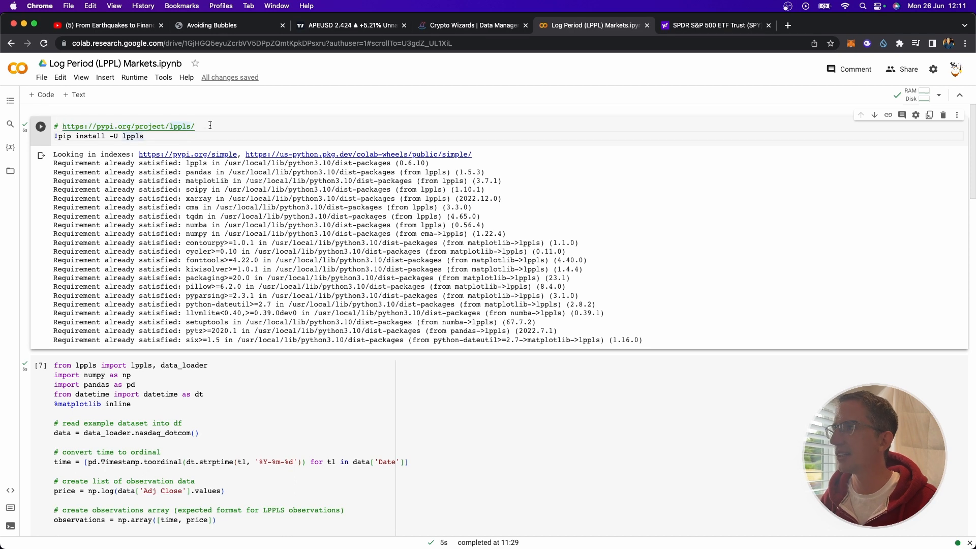
pyautogui.scroll(-3)
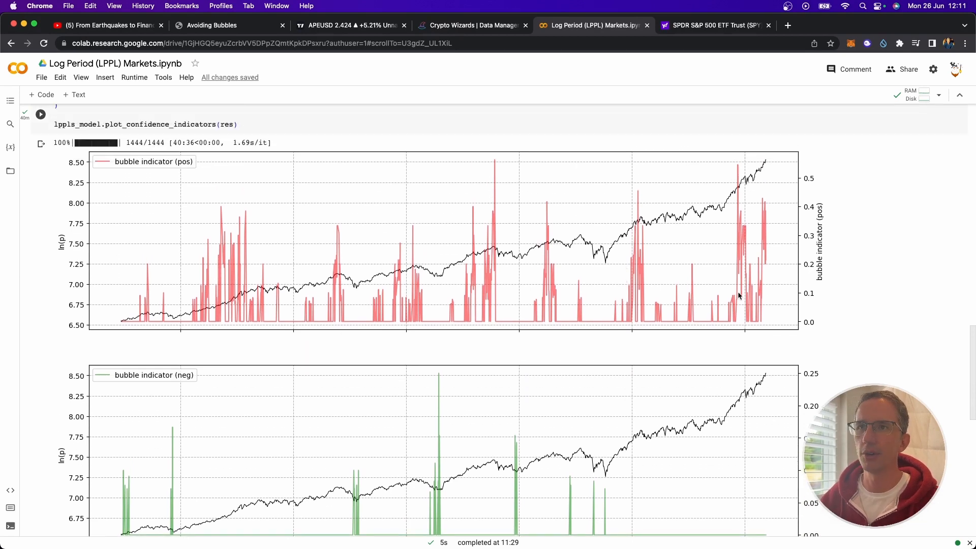
pyautogui.scroll(-3)
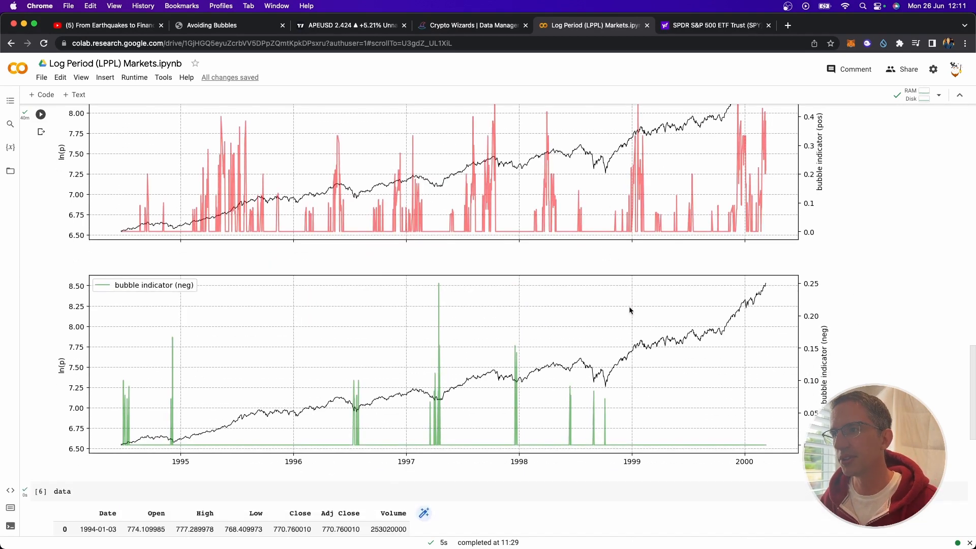
pyautogui.scroll(-3)
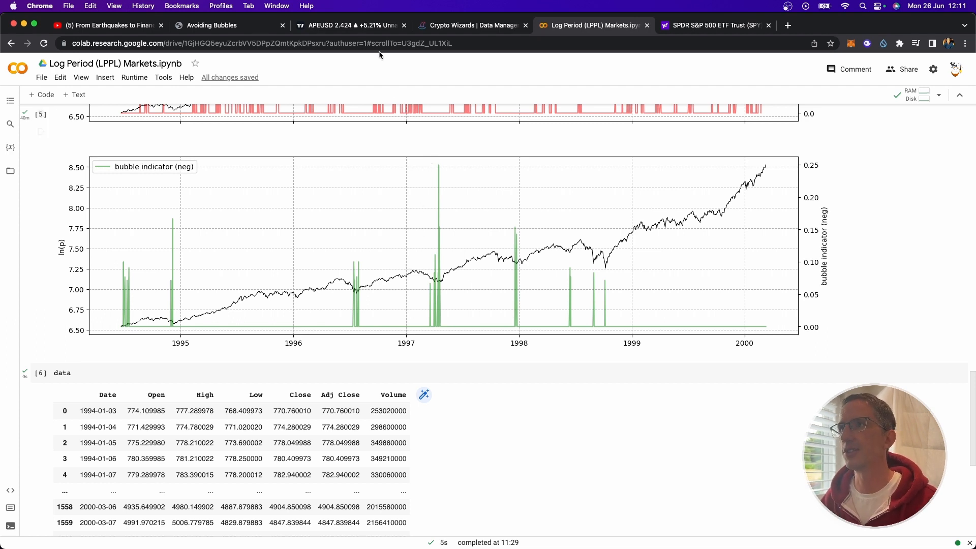
pyautogui.click(472, 25)
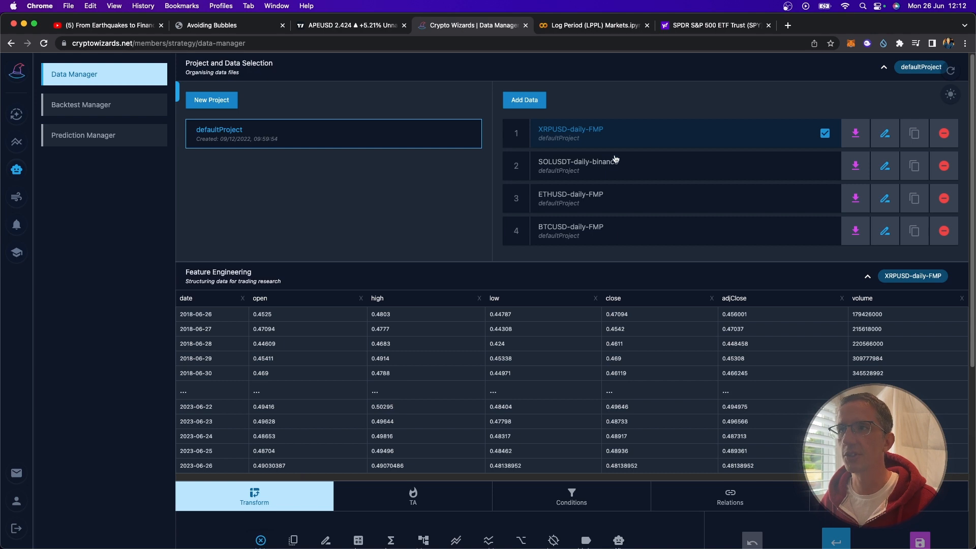
pyautogui.moveTo(607, 114)
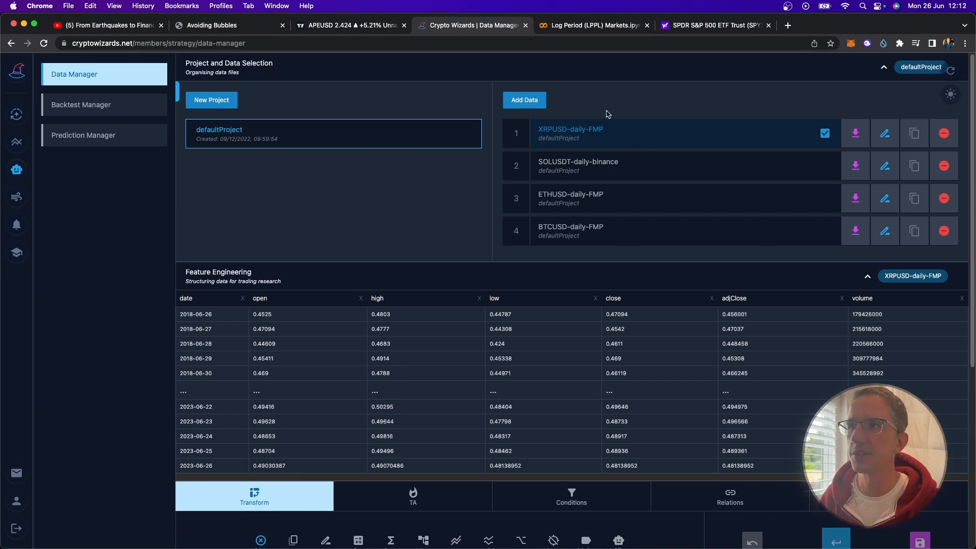
pyautogui.moveTo(600, 95)
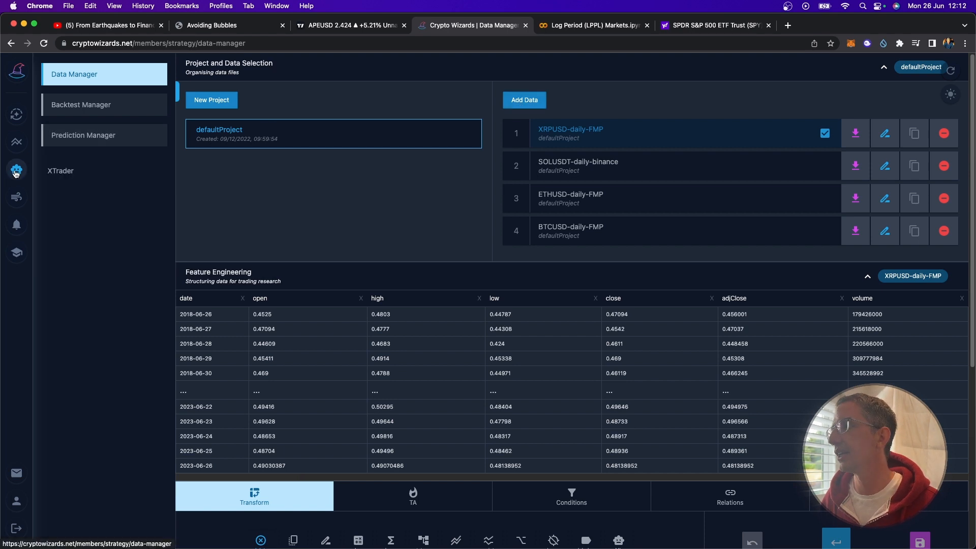
# - Add daily LINKUSDT Binance data to the Crypto Wizards project
pyautogui.click(524, 99)
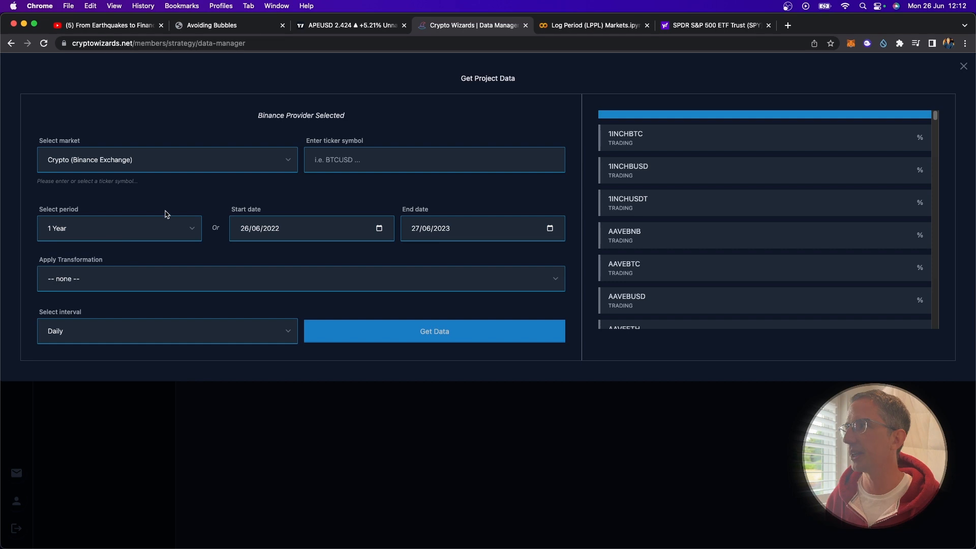
pyautogui.write('L')
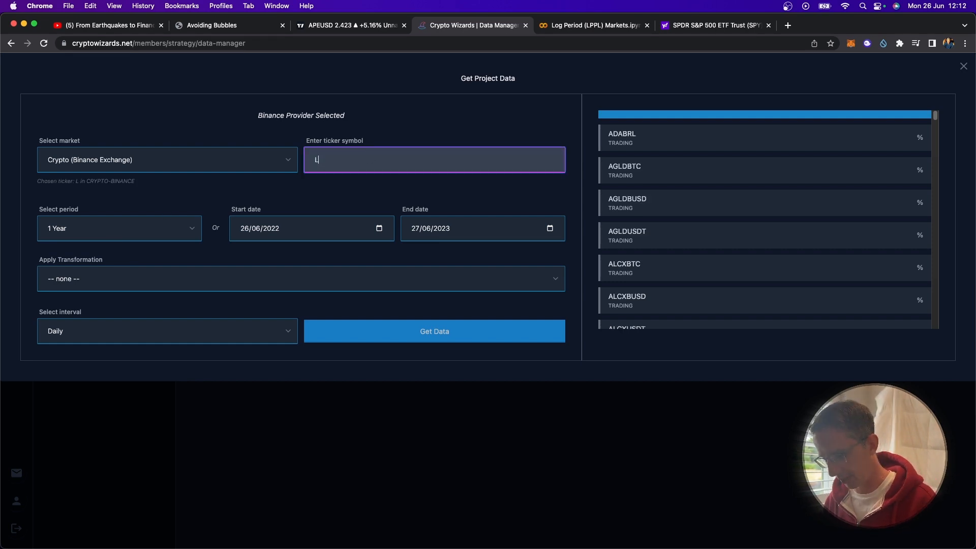
pyautogui.write('INKUSDT')
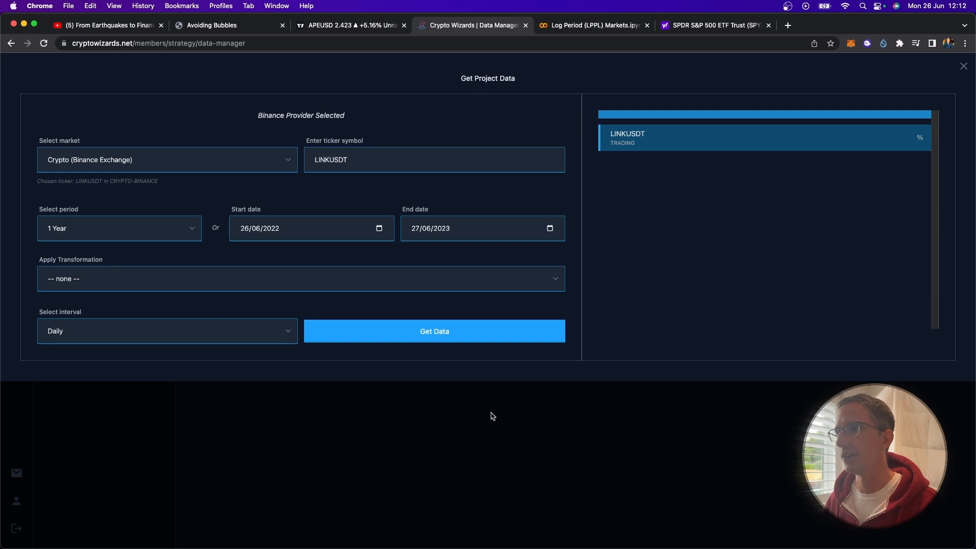
pyautogui.click(434, 331)
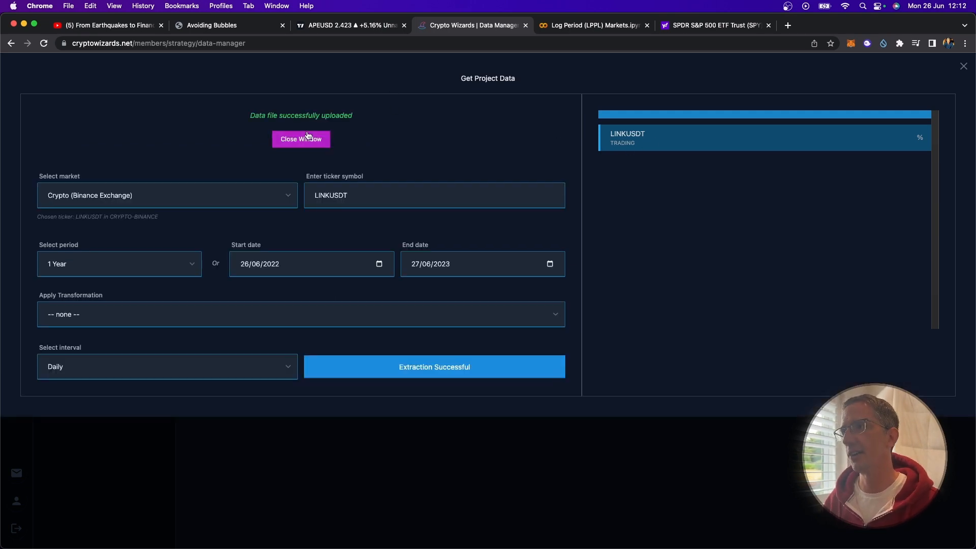
pyautogui.click(301, 140)
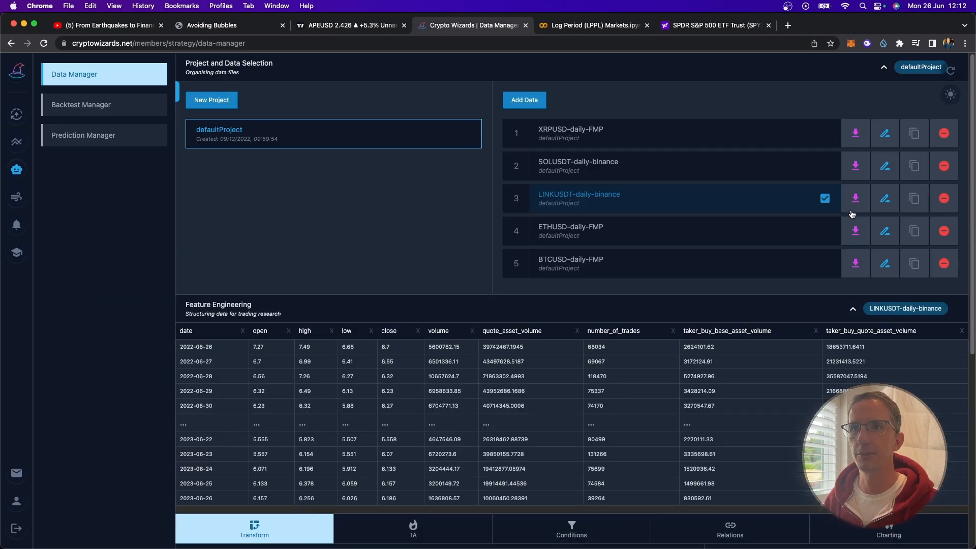
# - Download the LINKUSDT-daily-binance data as CSV and return to the code editor
pyautogui.click(855, 198)
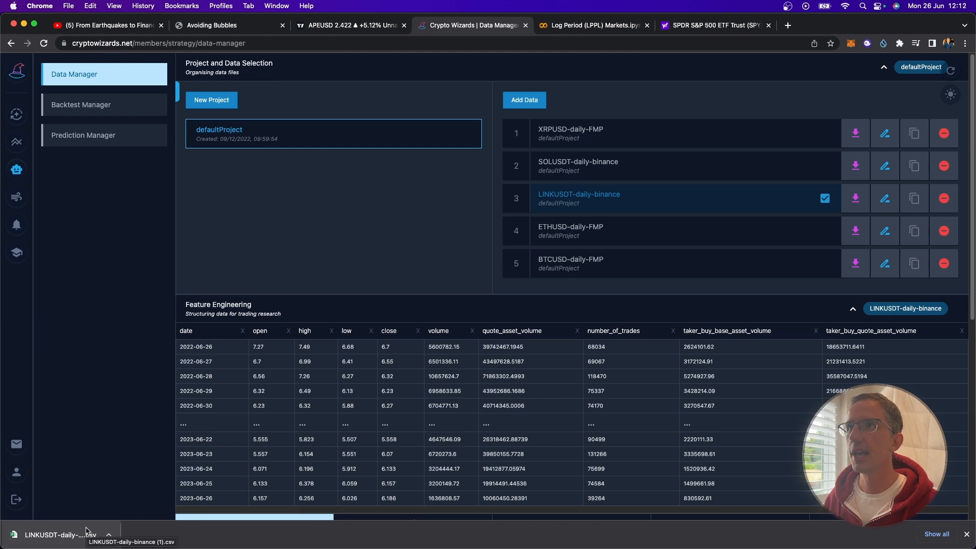
pyautogui.moveTo(278, 532)
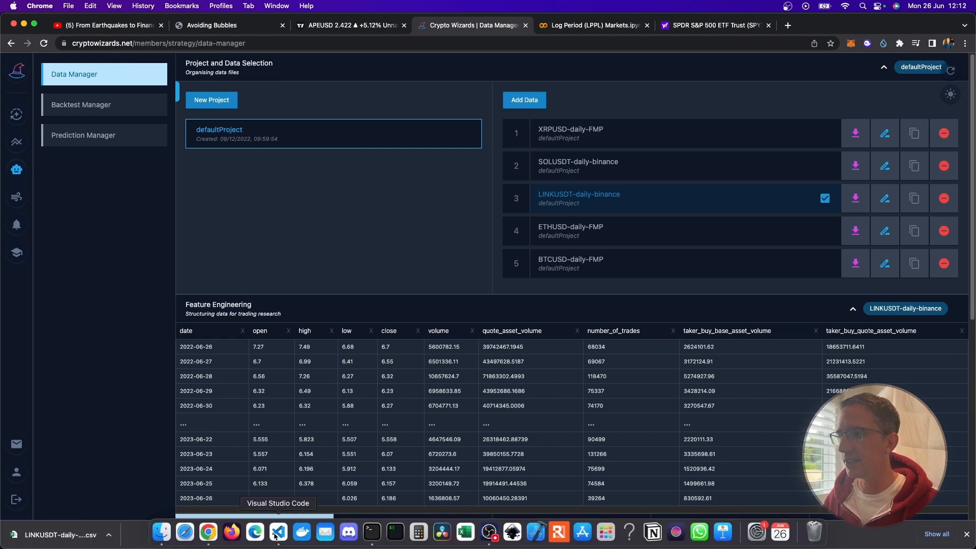
pyautogui.click(277, 534)
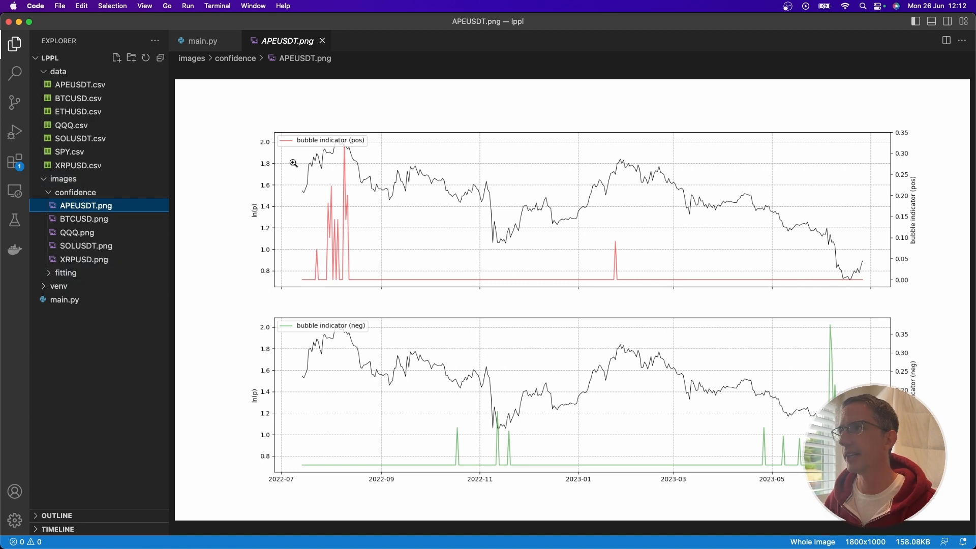
# - Bring the main.py LPPL fitting script into view, currently set to SOLUSDT
pyautogui.click(202, 41)
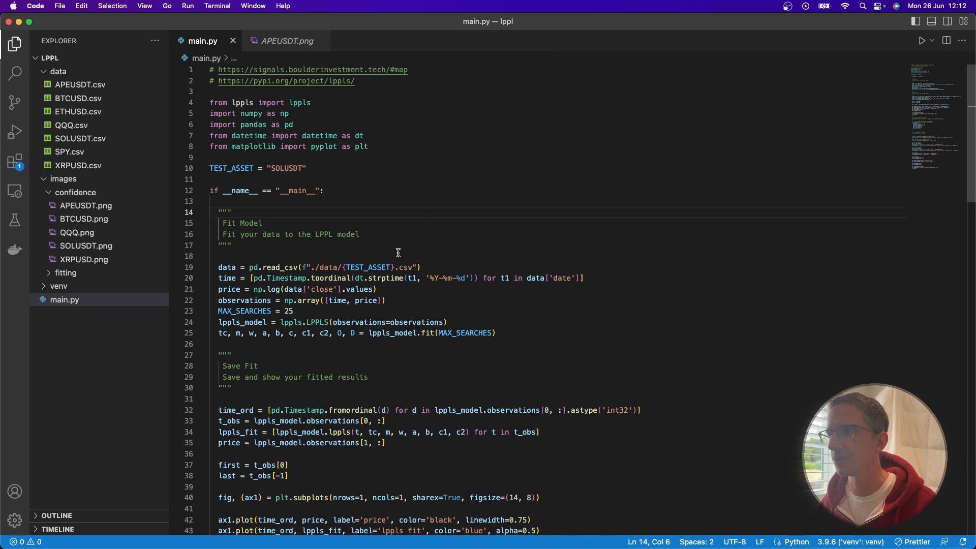
pyautogui.moveTo(123, 131)
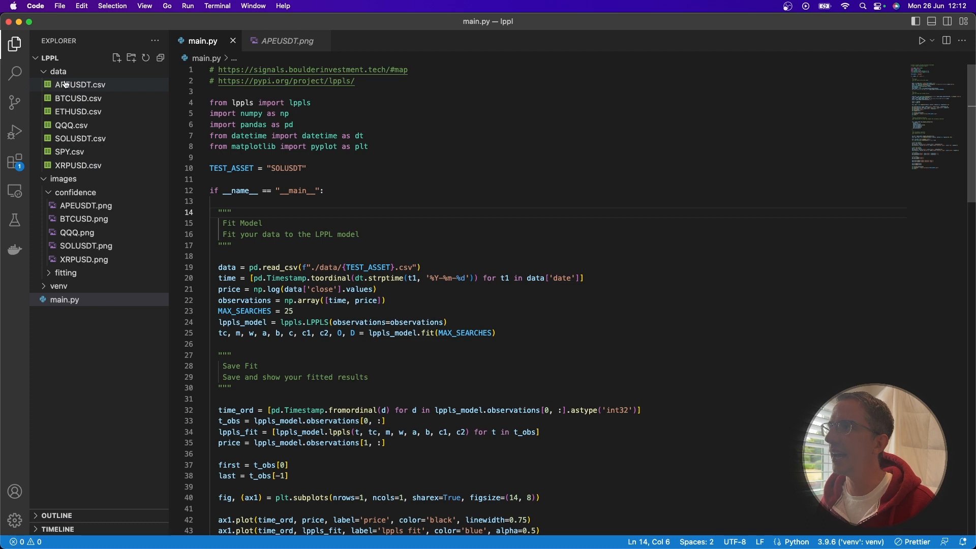
pyautogui.moveTo(72, 125)
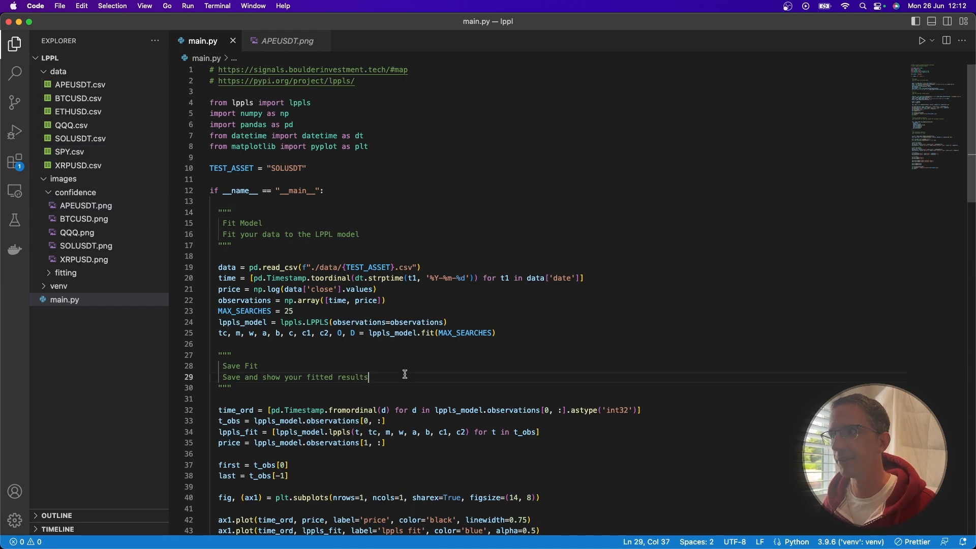
# - Start a new terminal and run python3 main.py to fit LPPLS on QQQ
pyautogui.click(217, 6)
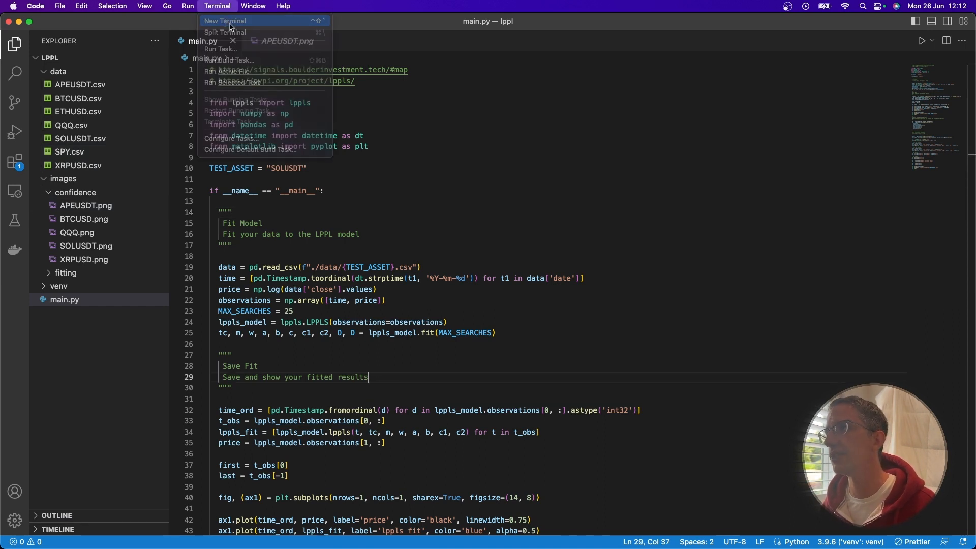
pyautogui.click(225, 20)
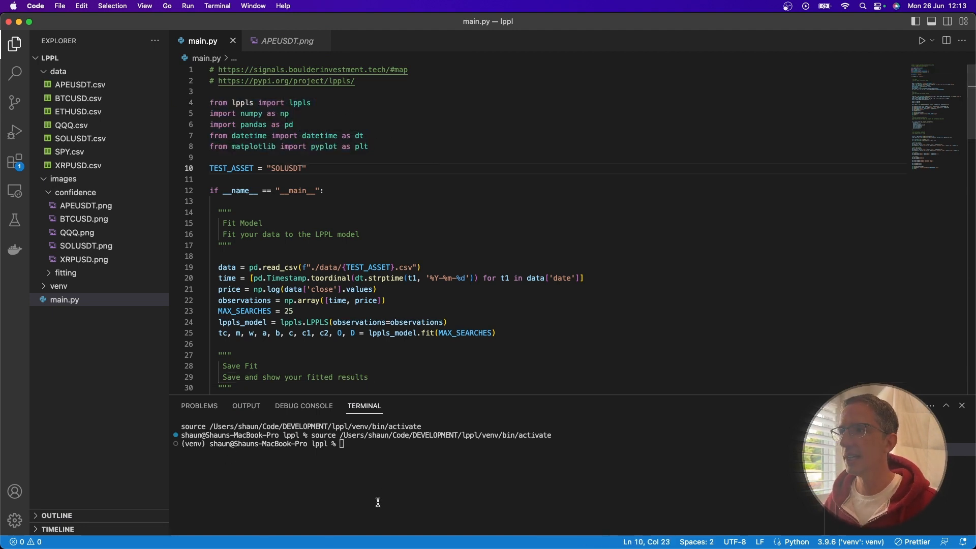
pyautogui.moveTo(398, 278)
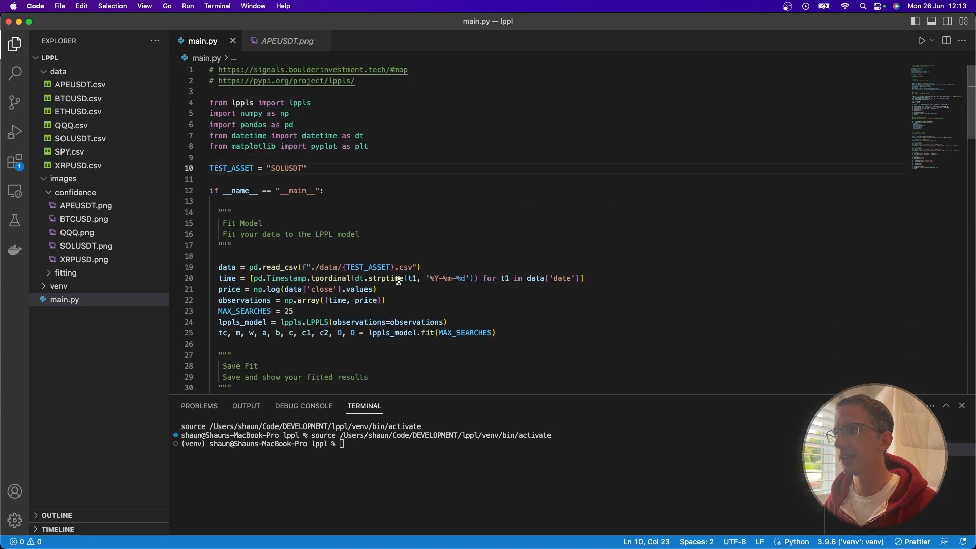
pyautogui.write('p')
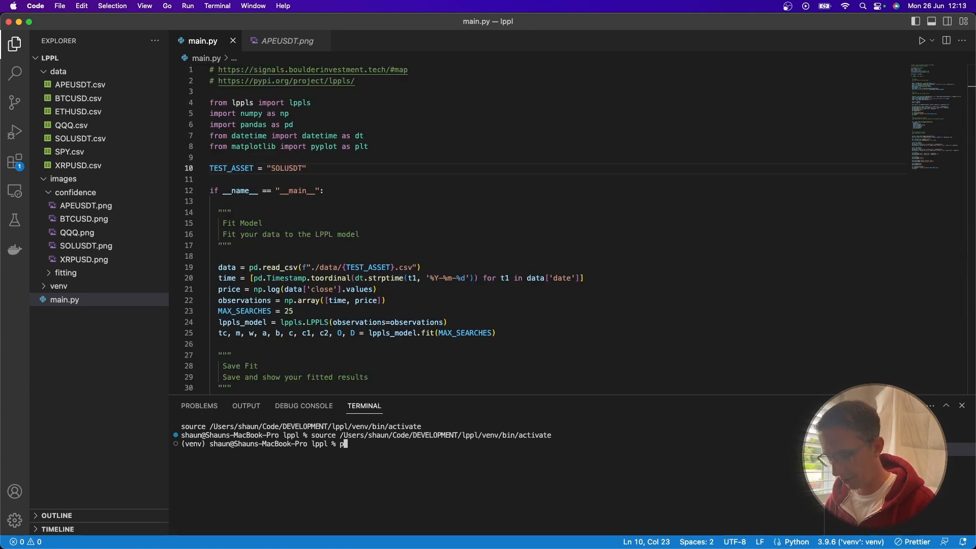
pyautogui.write('ython3 main.py')
pyautogui.click(558, 168)
pyautogui.write('QQQ')
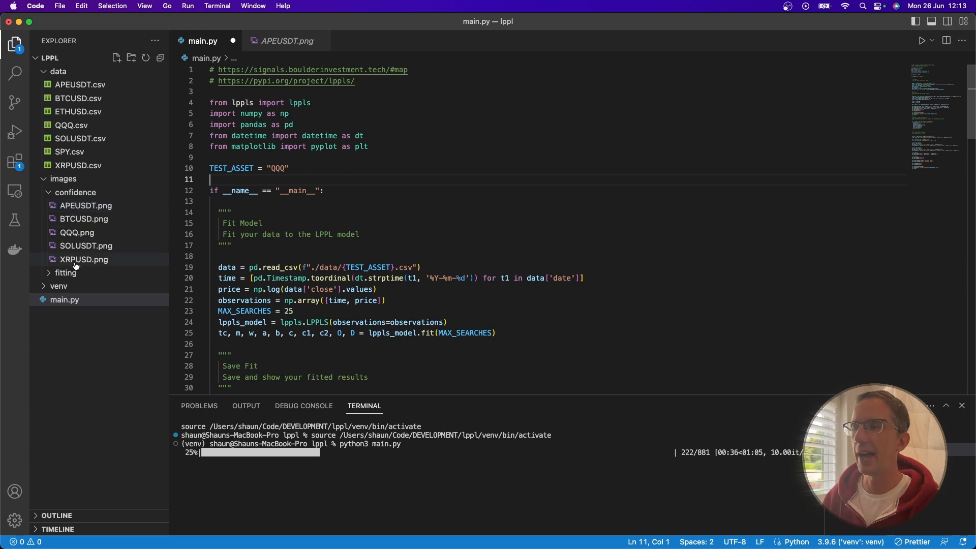
pyautogui.moveTo(82, 260)
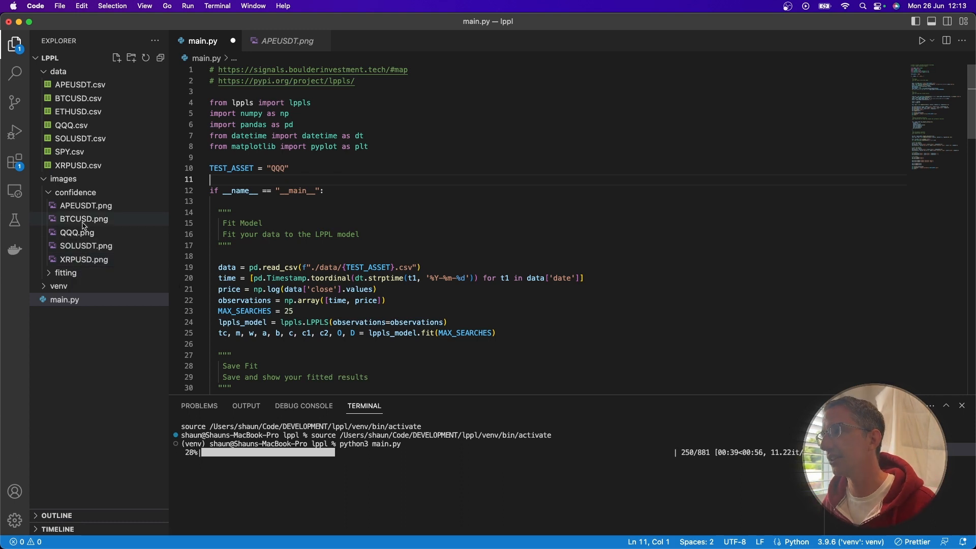
# - Review the BTCUSD, QQQ and XRPUSD confidence charts, finishing on QQQ
pyautogui.click(83, 219)
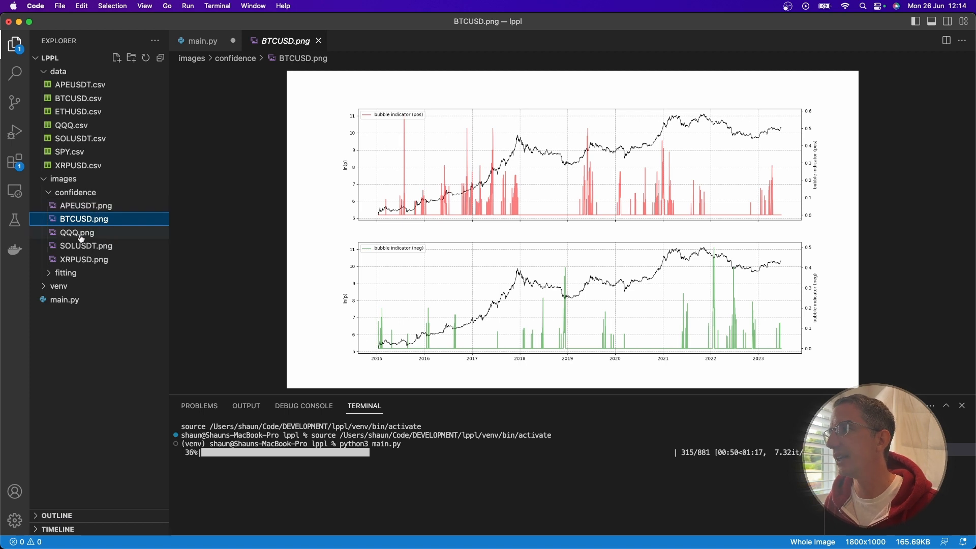
pyautogui.click(77, 232)
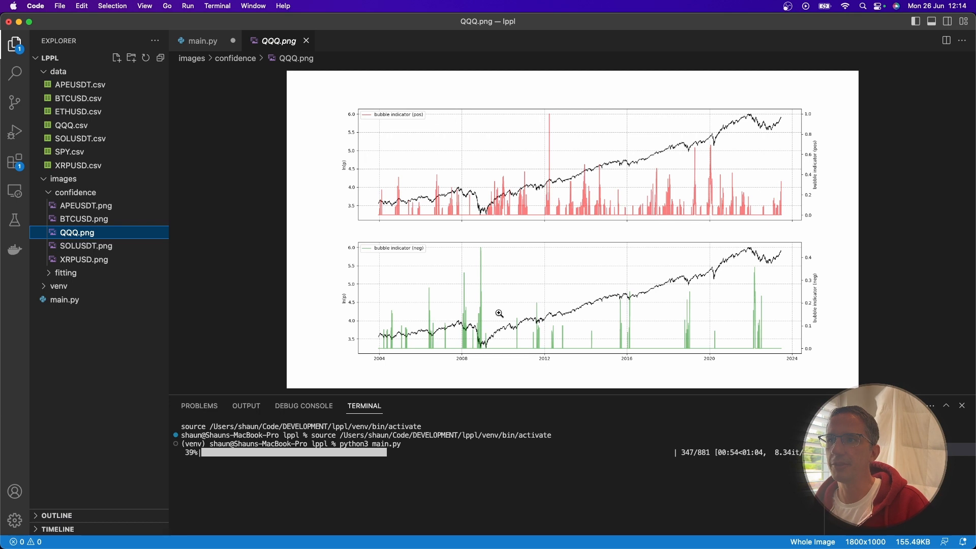
pyautogui.moveTo(466, 337)
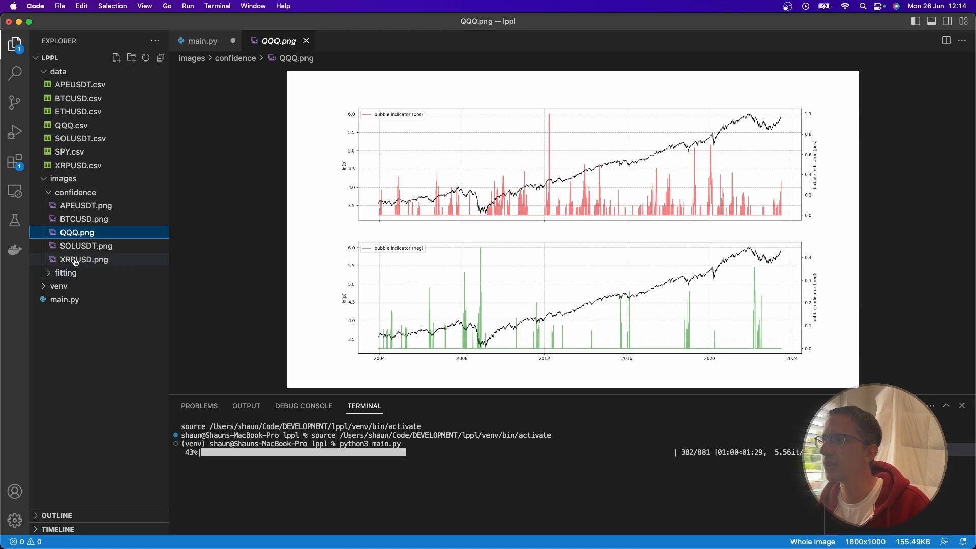
pyautogui.click(82, 259)
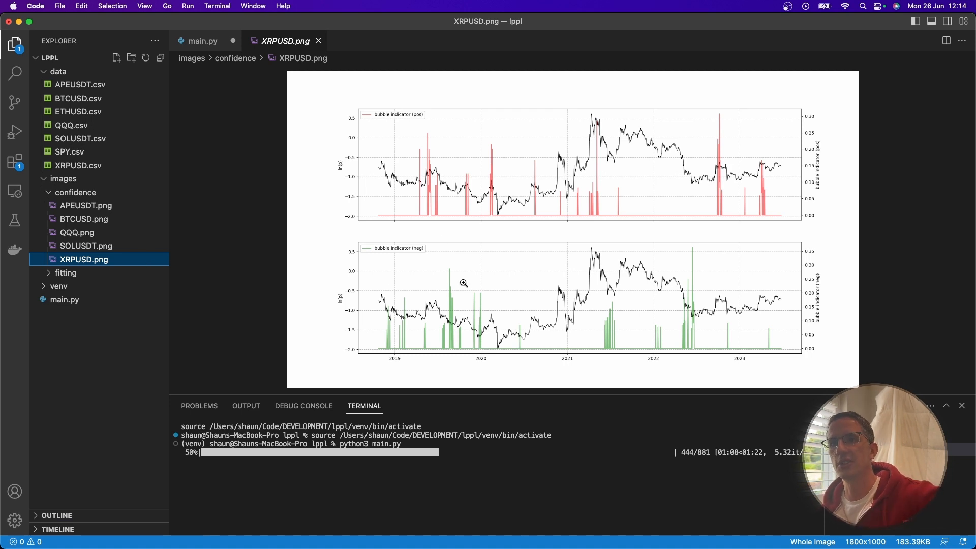
pyautogui.moveTo(585, 264)
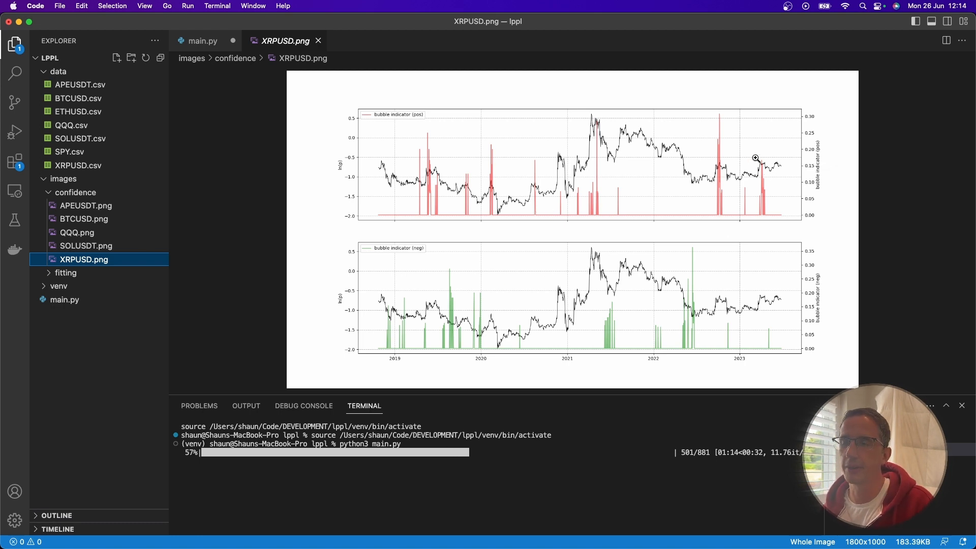
pyautogui.click(77, 231)
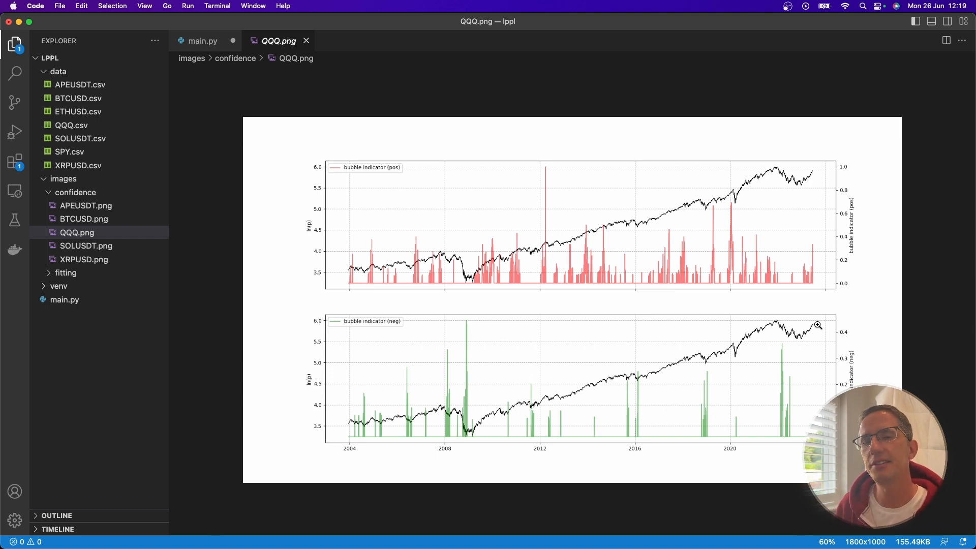
pyautogui.moveTo(798, 217)
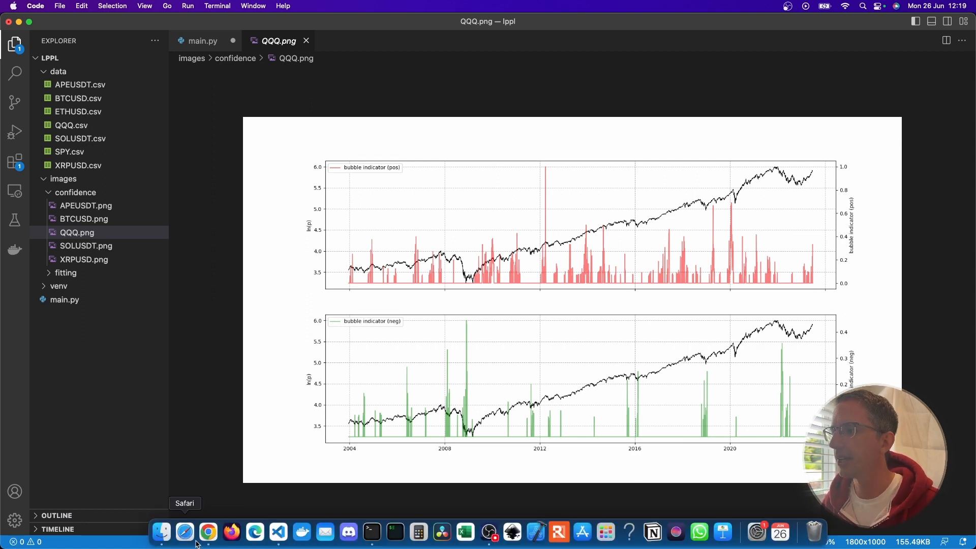
# - Scroll the Yahoo Finance SPY July 7 options chain from calls to puts, then return to VS Code
pyautogui.click(207, 532)
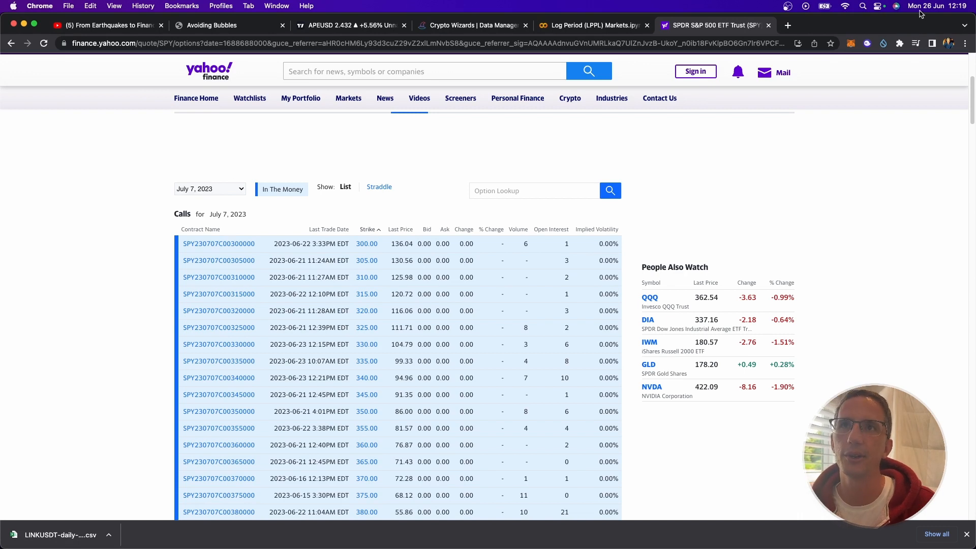
pyautogui.moveTo(332, 239)
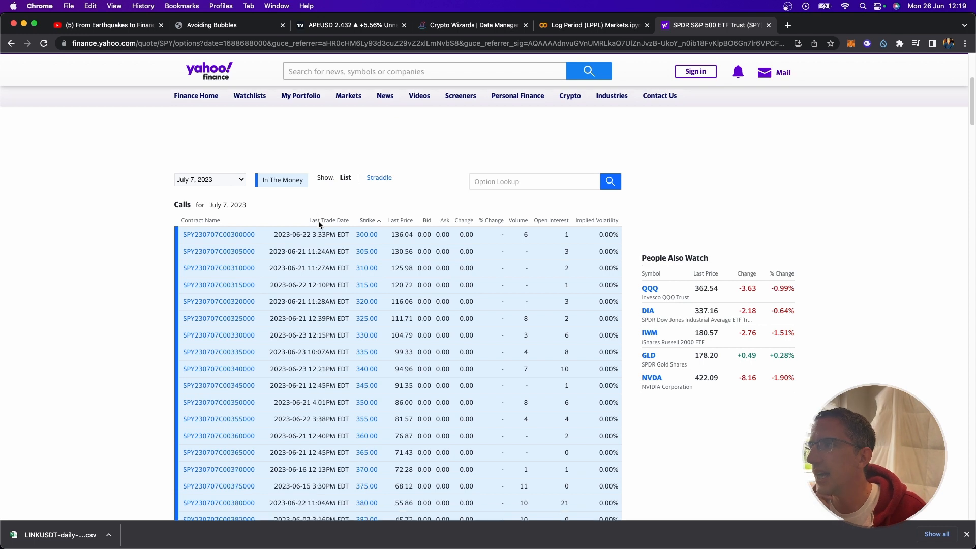
pyautogui.scroll(-3)
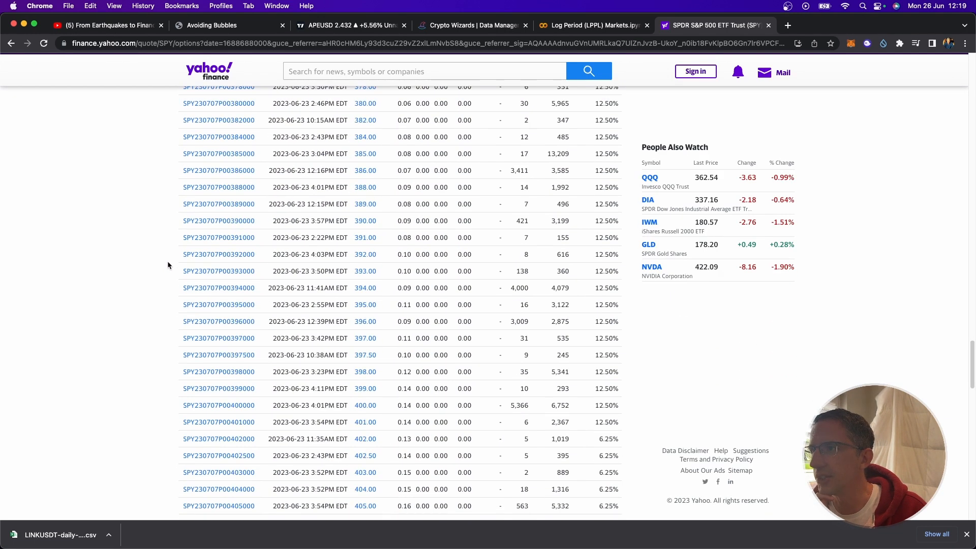
pyautogui.scroll(-3)
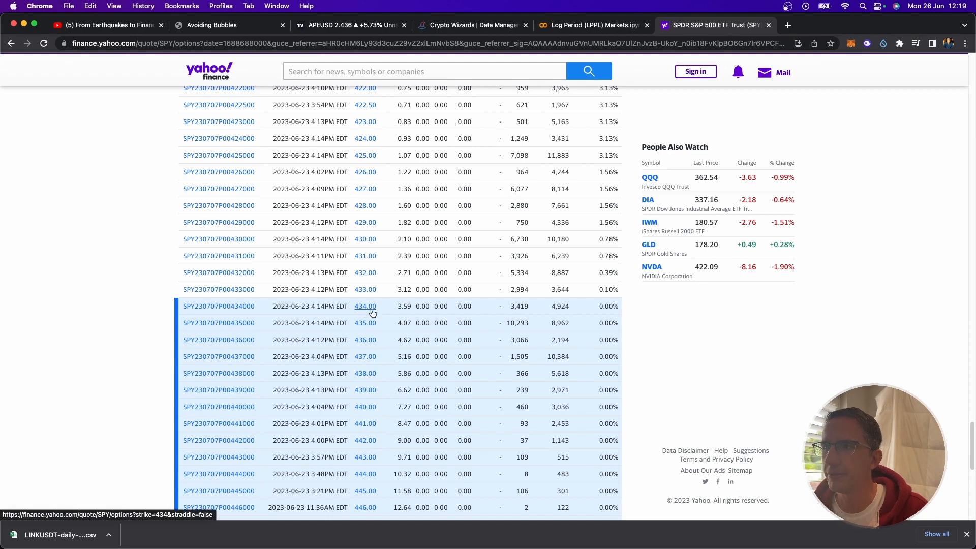
pyautogui.moveTo(378, 296)
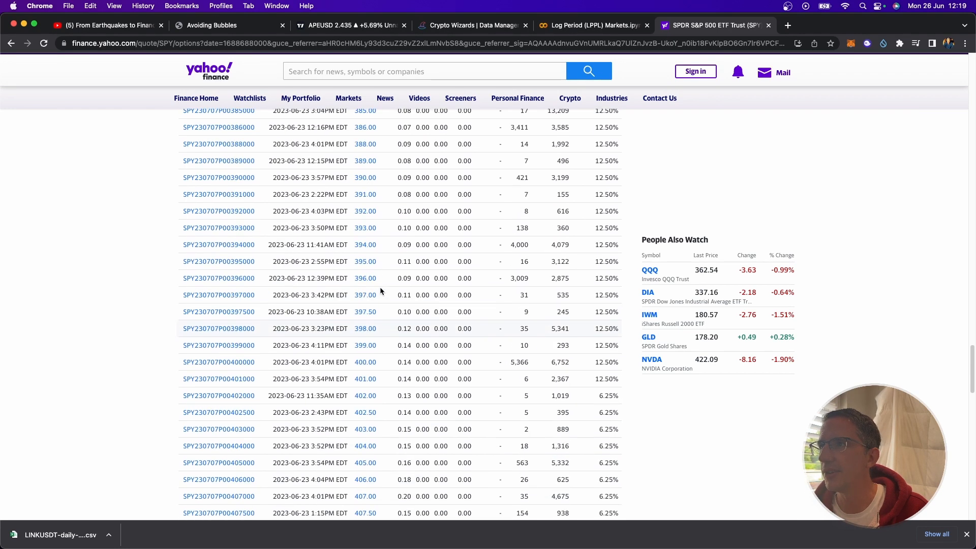
pyautogui.scroll(3)
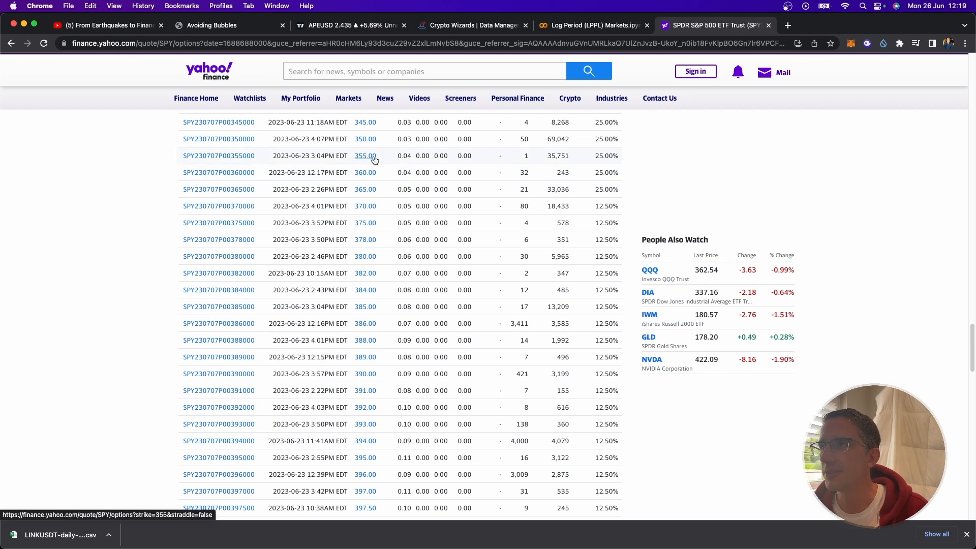
pyautogui.scroll(-3)
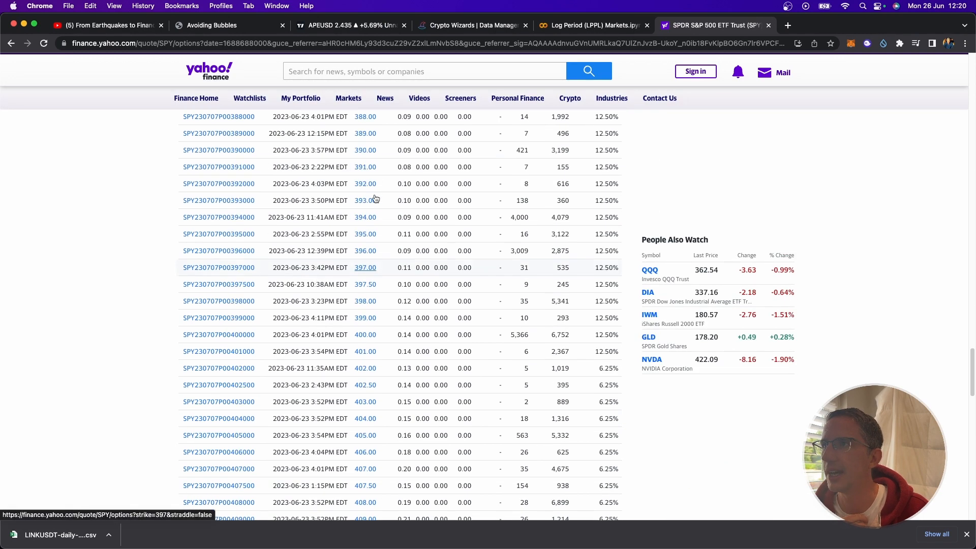
pyautogui.scroll(3)
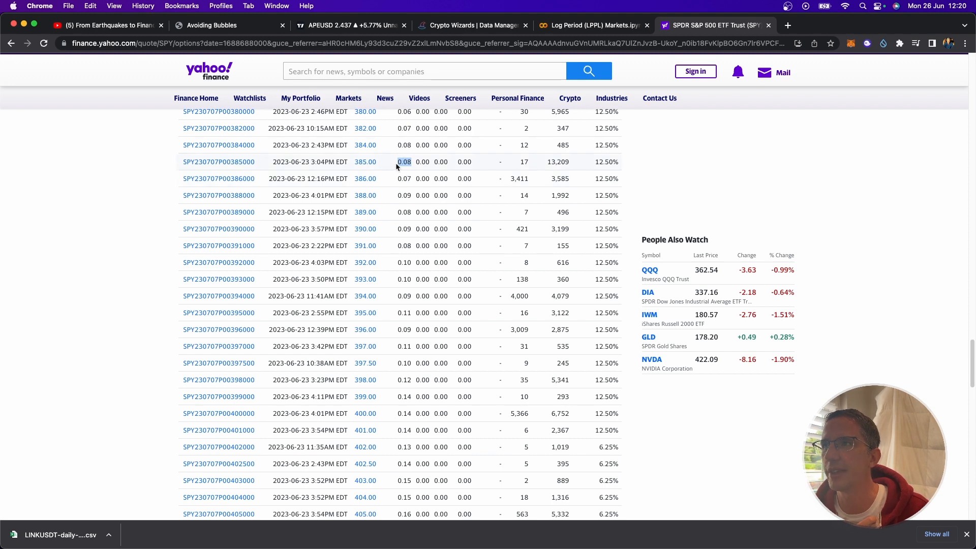
pyautogui.scroll(-3)
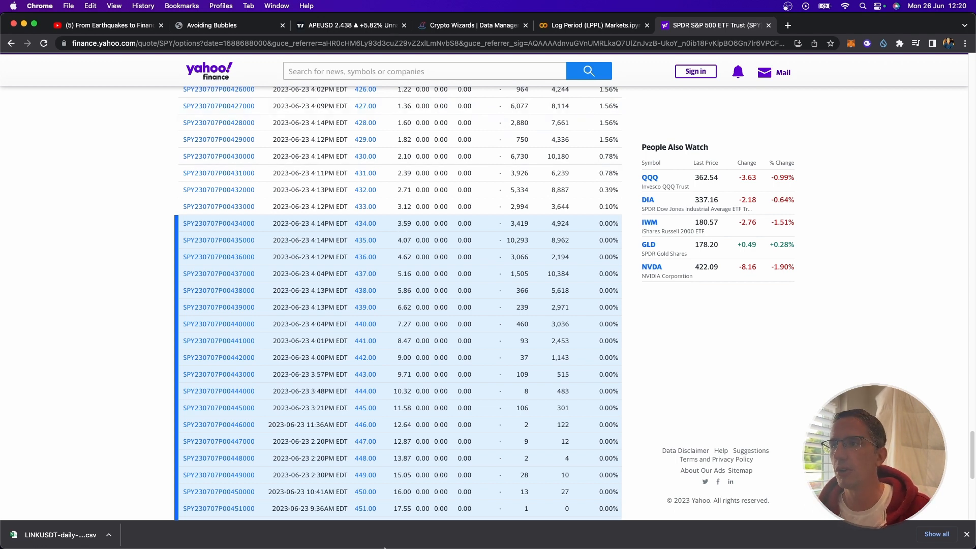
pyautogui.click(279, 531)
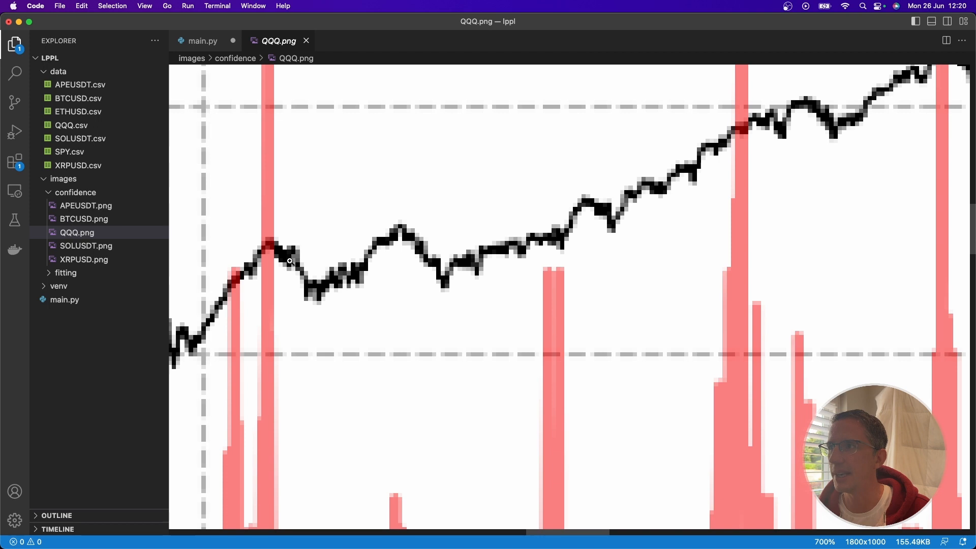
pyautogui.moveTo(275, 255)
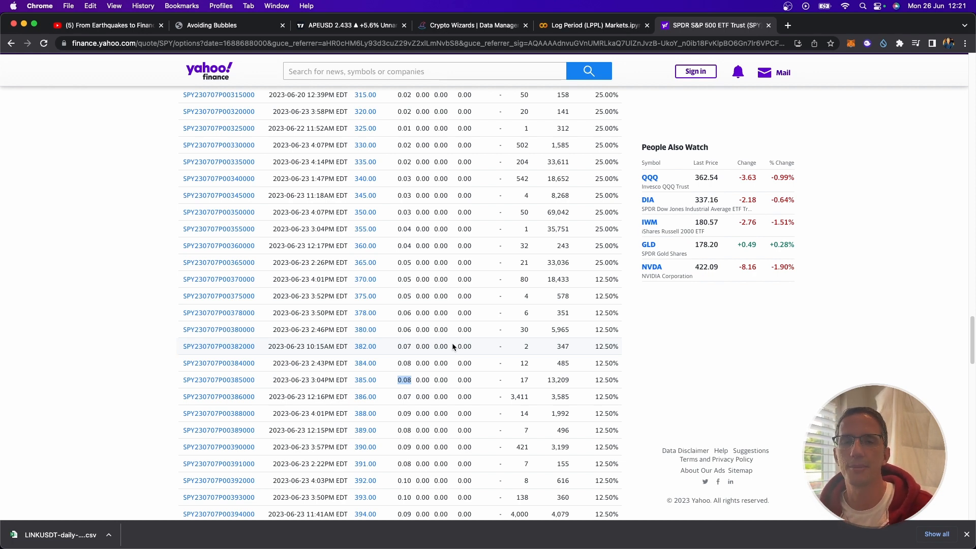
pyautogui.moveTo(368, 256)
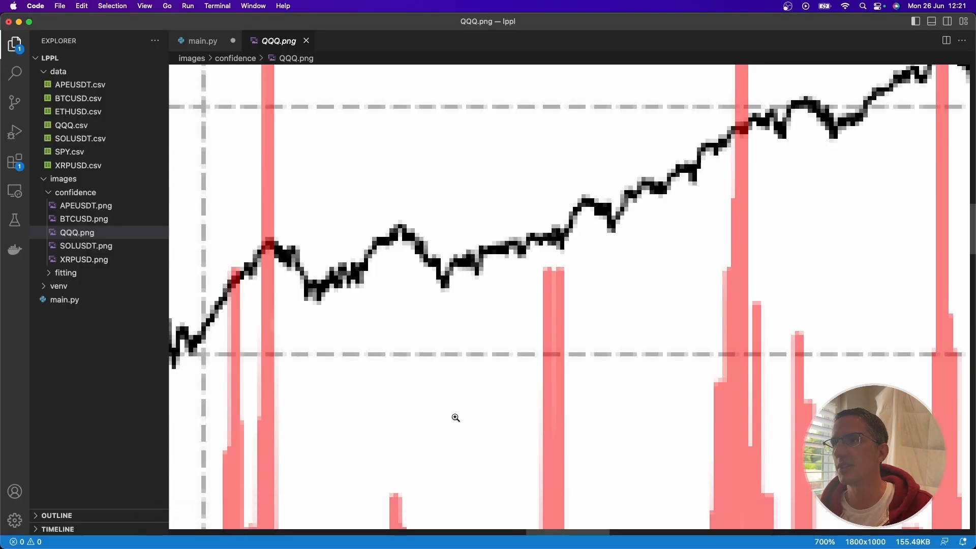
# - Return to the main.py script from the QQQ chart close-up
pyautogui.click(202, 40)
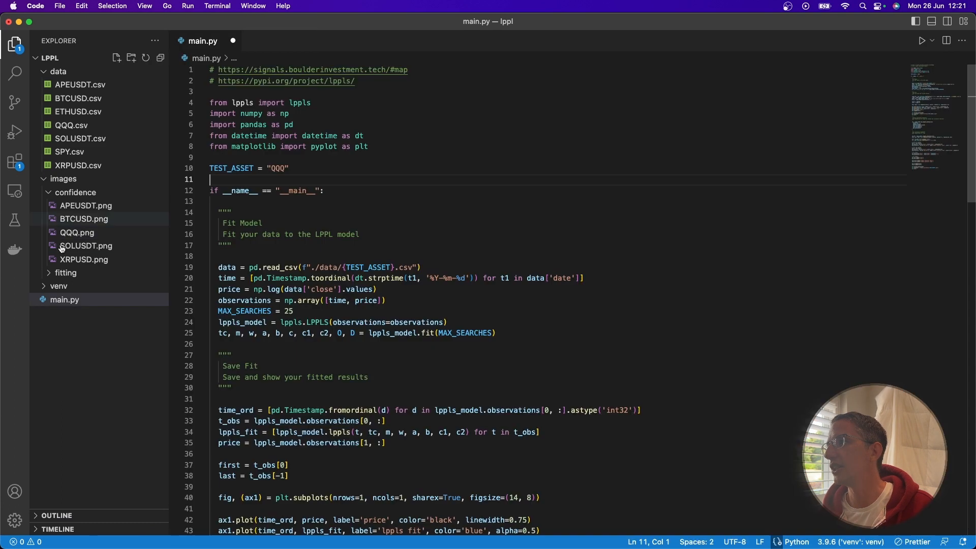